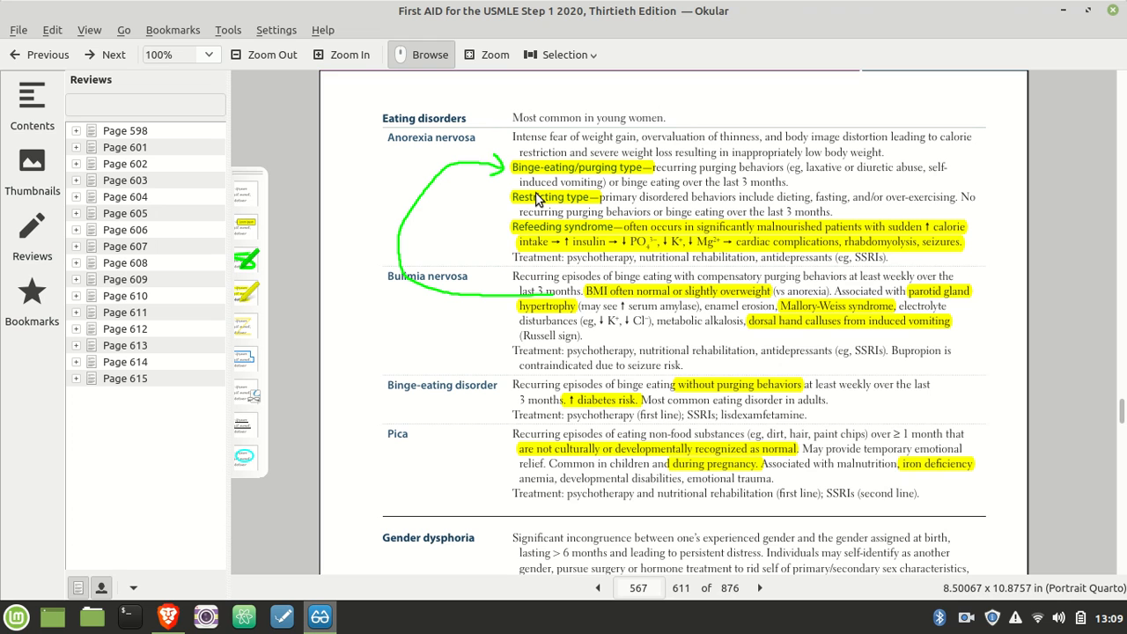
pyautogui.moveTo(752, 276)
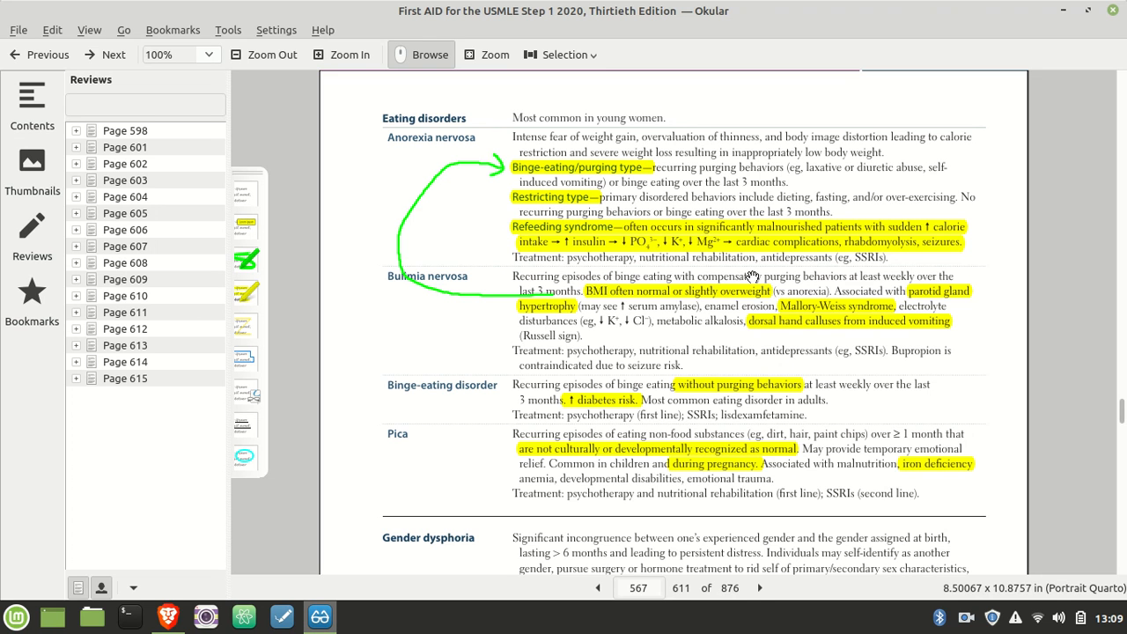
pyautogui.moveTo(547, 180)
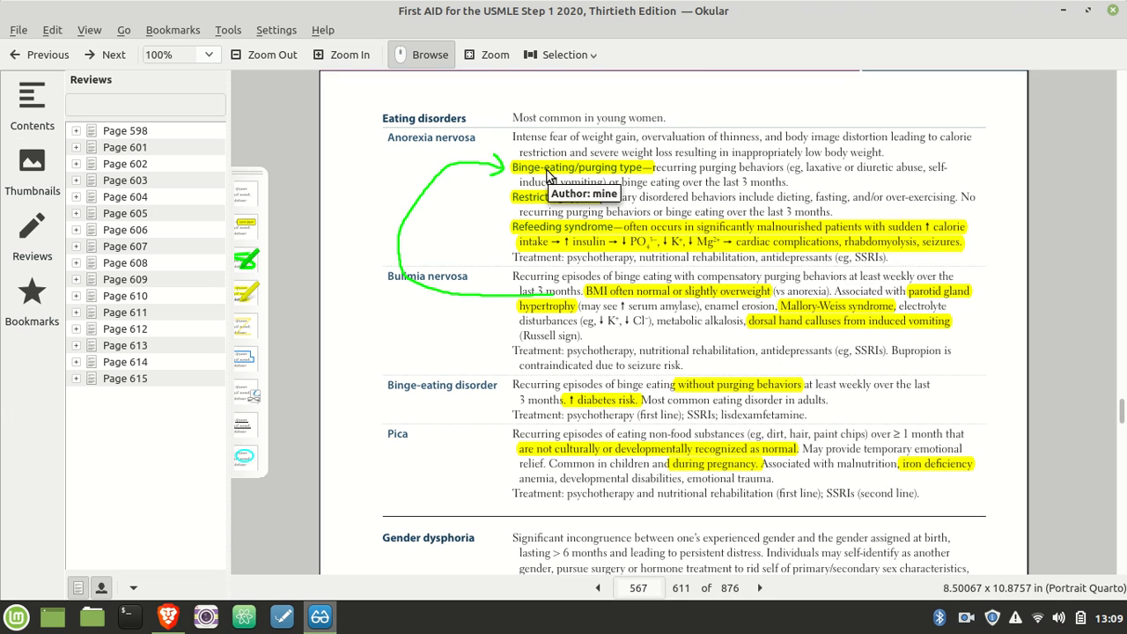
pyautogui.moveTo(461, 195)
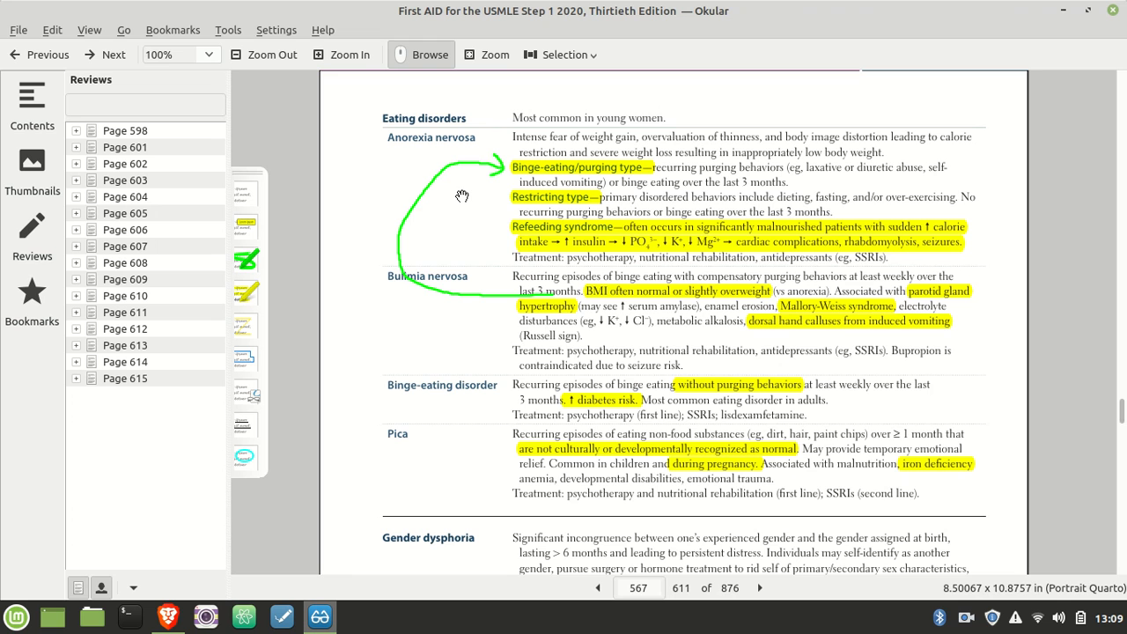
pyautogui.moveTo(796, 243)
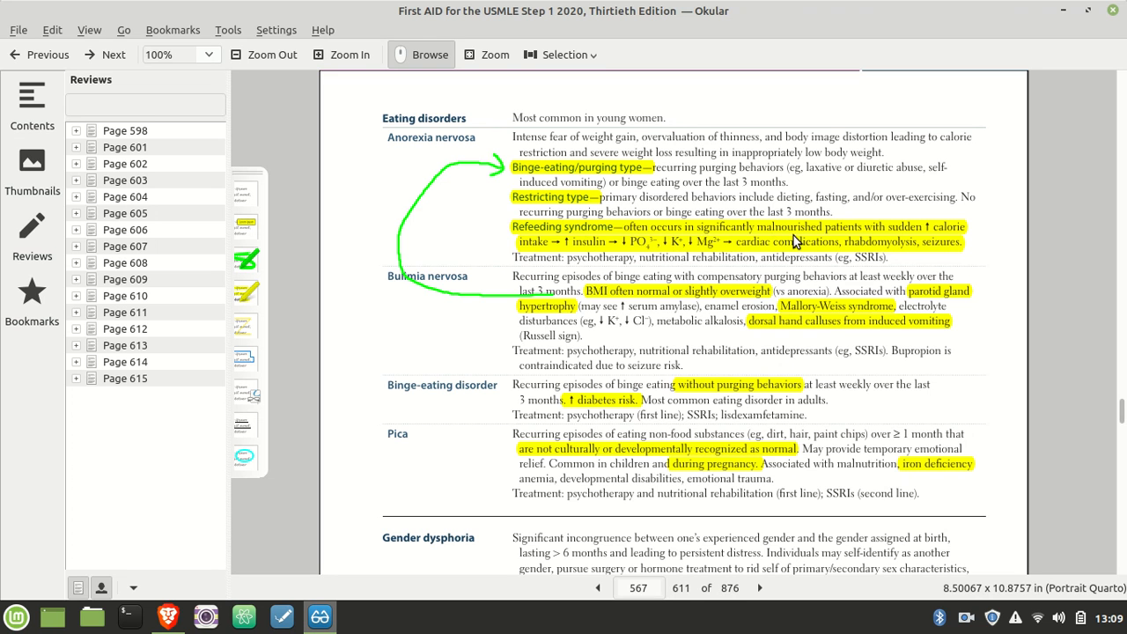
pyautogui.moveTo(777, 318)
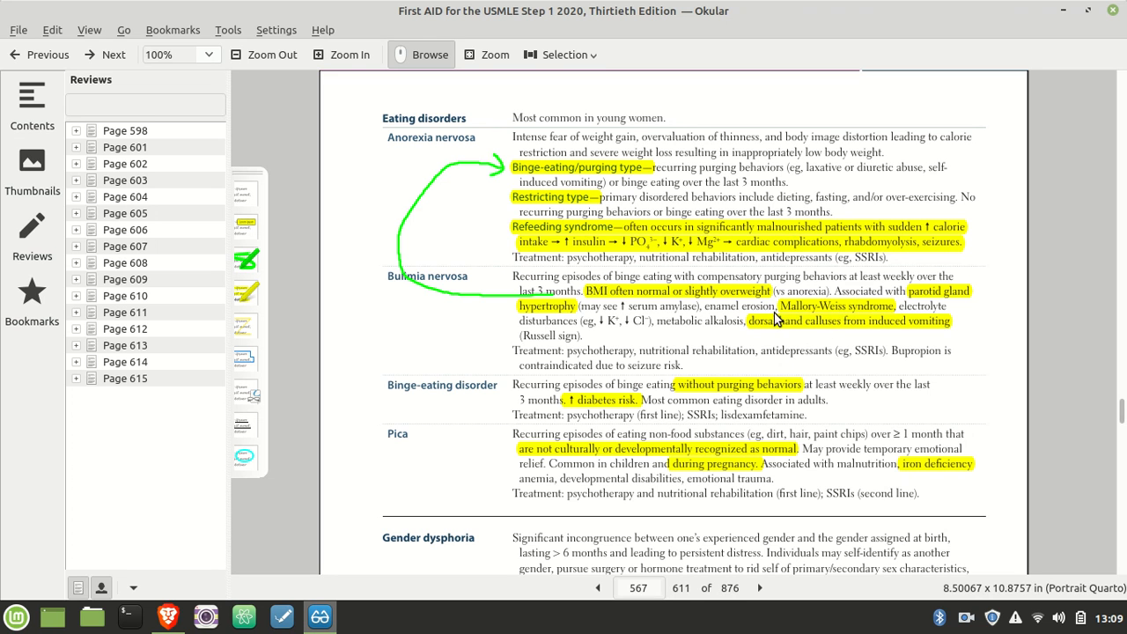
pyautogui.moveTo(764, 318)
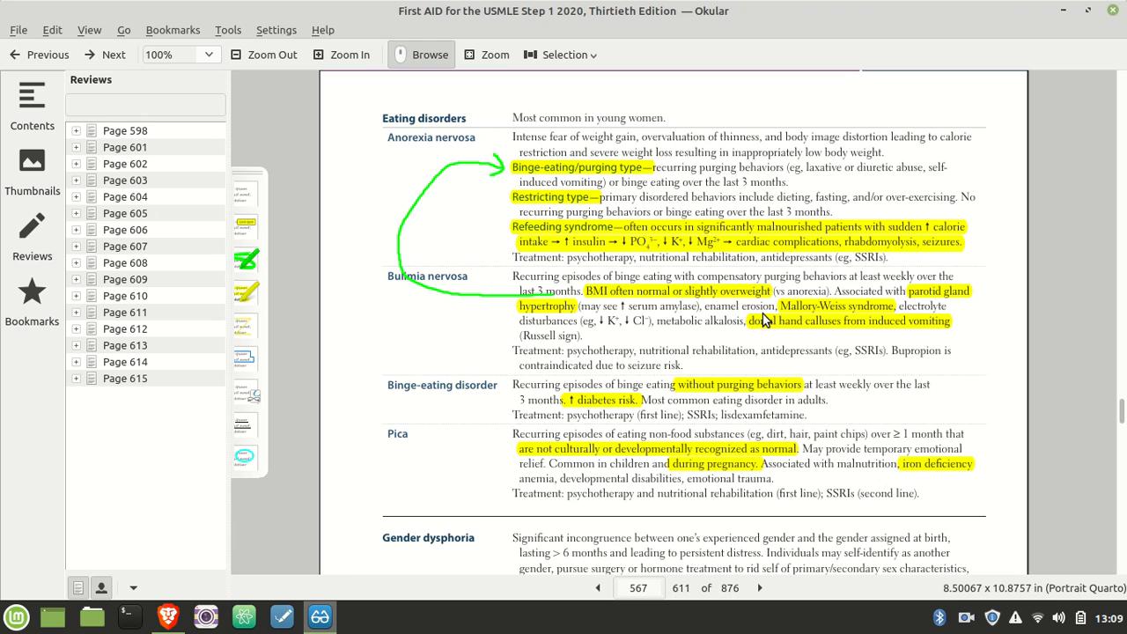
pyautogui.moveTo(762, 317)
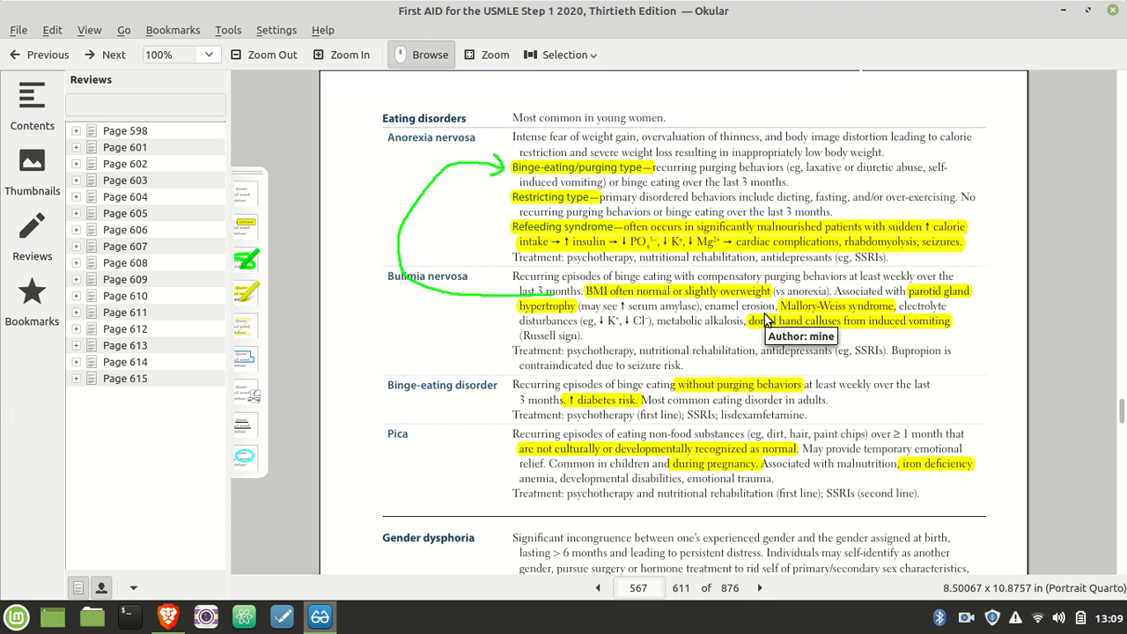
pyautogui.moveTo(725, 336)
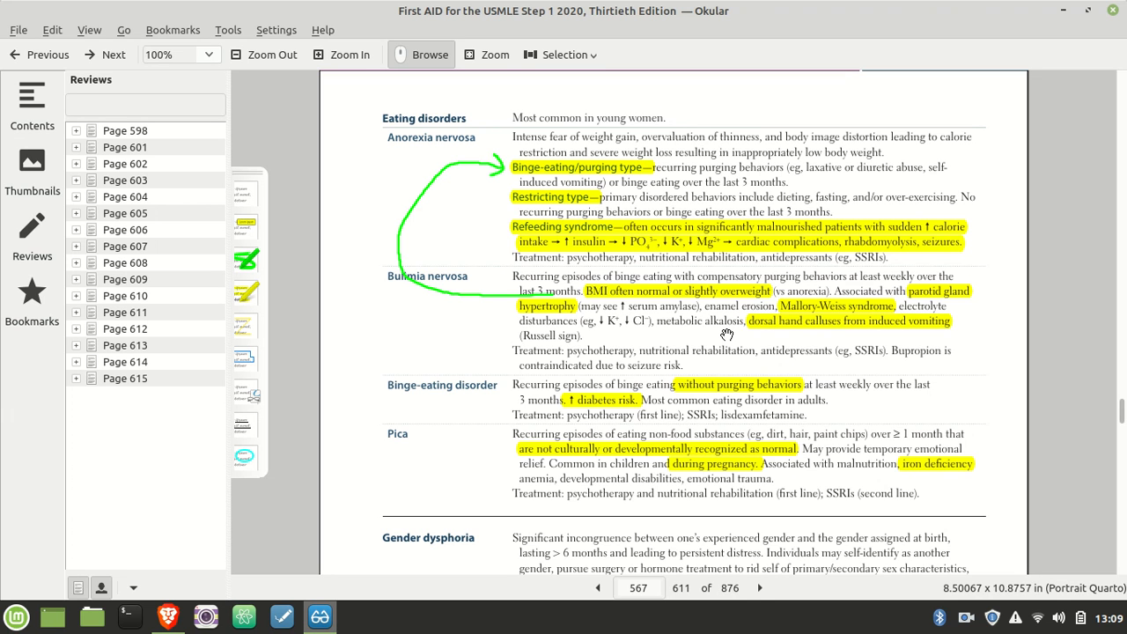
pyautogui.moveTo(844, 338)
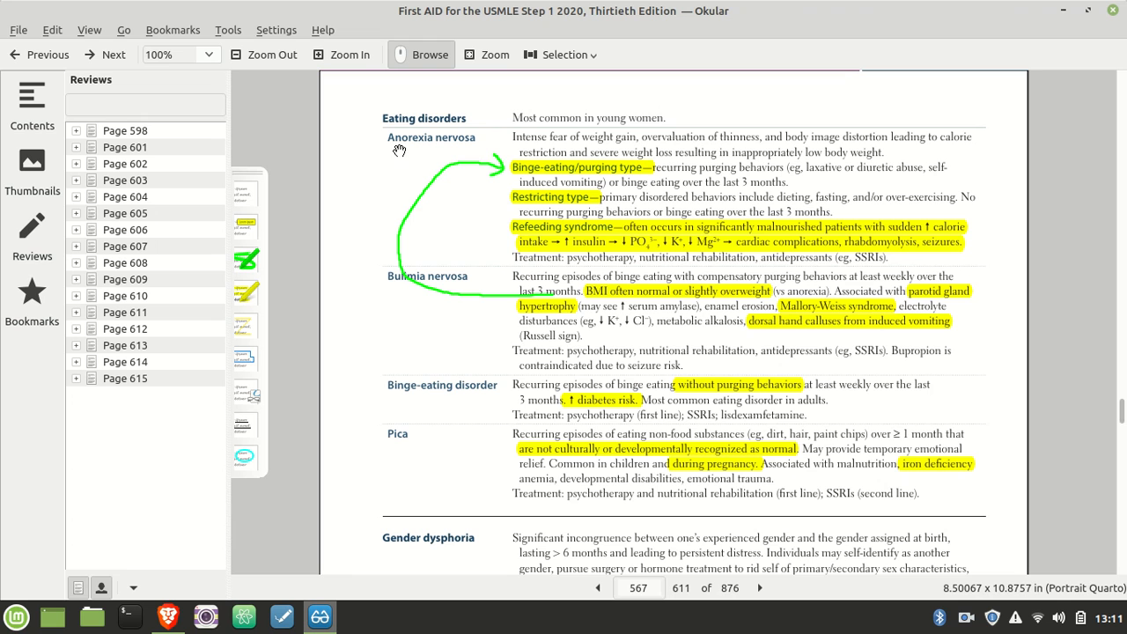
pyautogui.moveTo(807, 169)
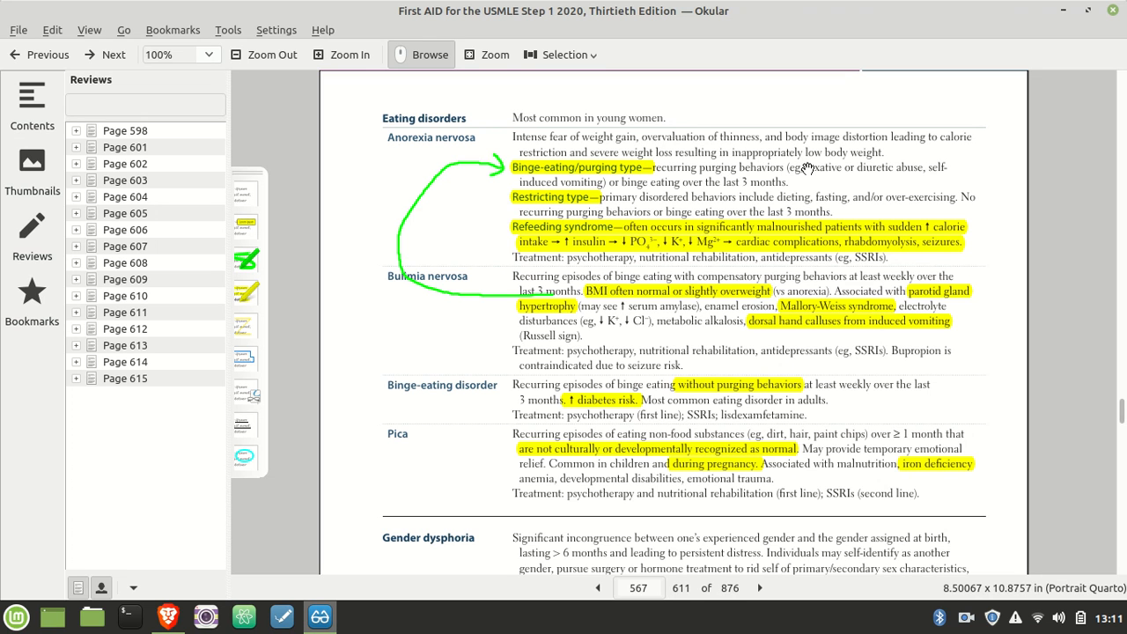
pyautogui.moveTo(877, 171)
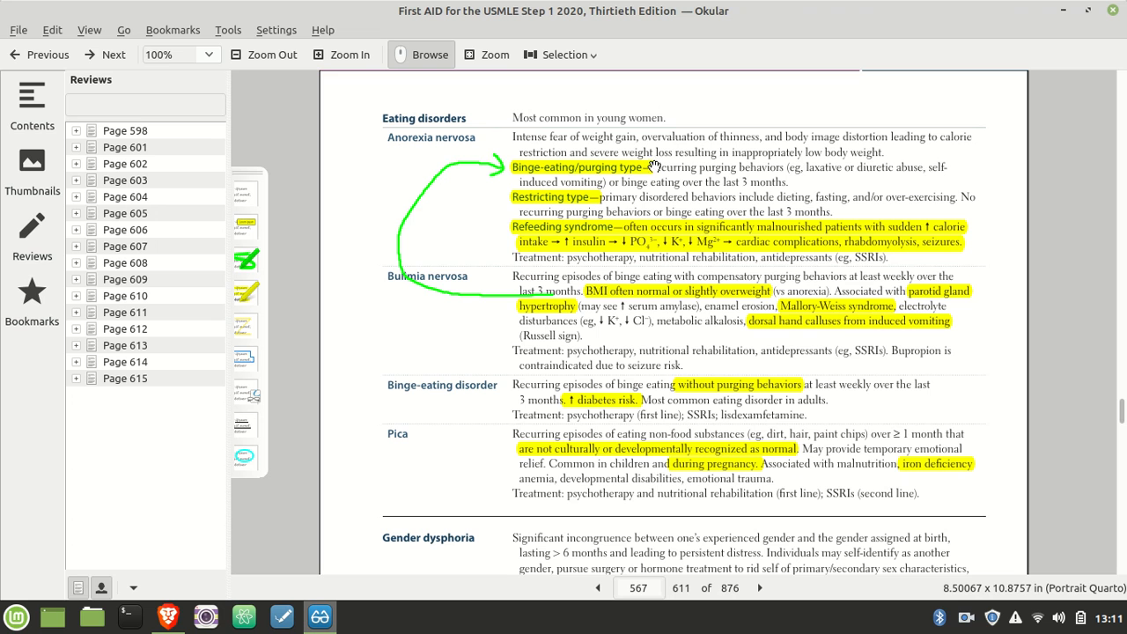
pyautogui.moveTo(638, 296)
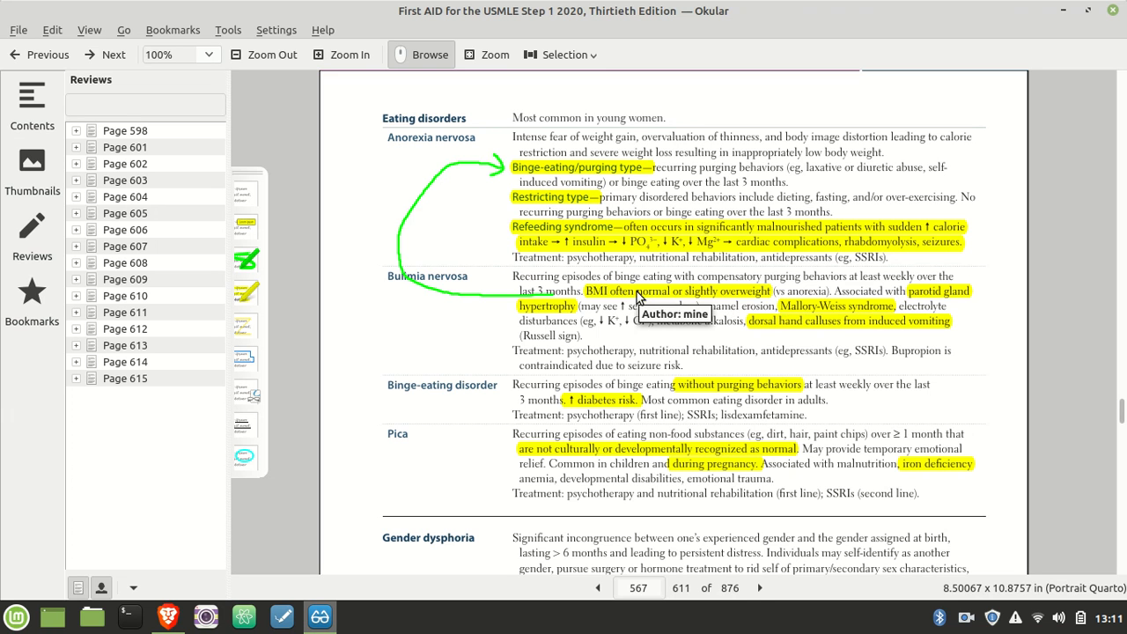
pyautogui.moveTo(792, 326)
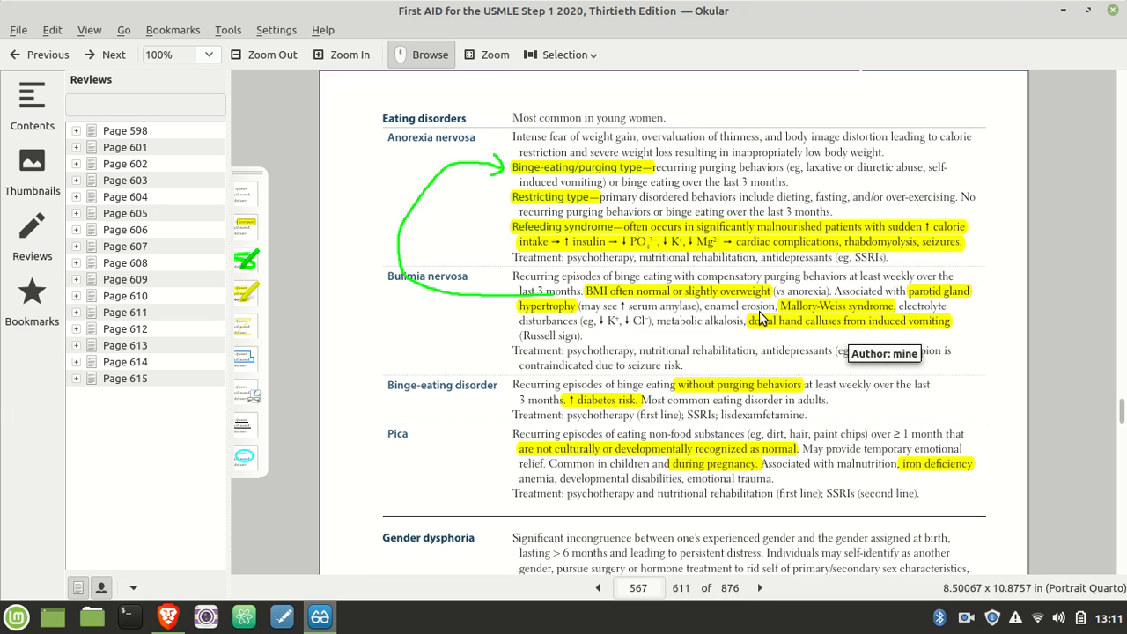
pyautogui.moveTo(398, 197)
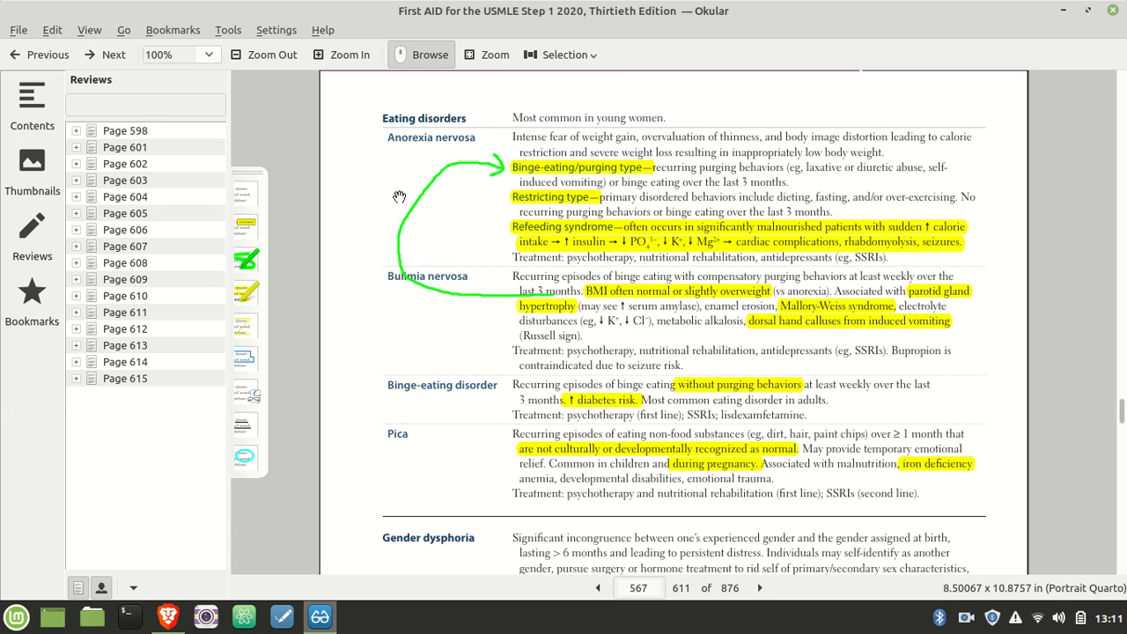
pyautogui.moveTo(395, 201)
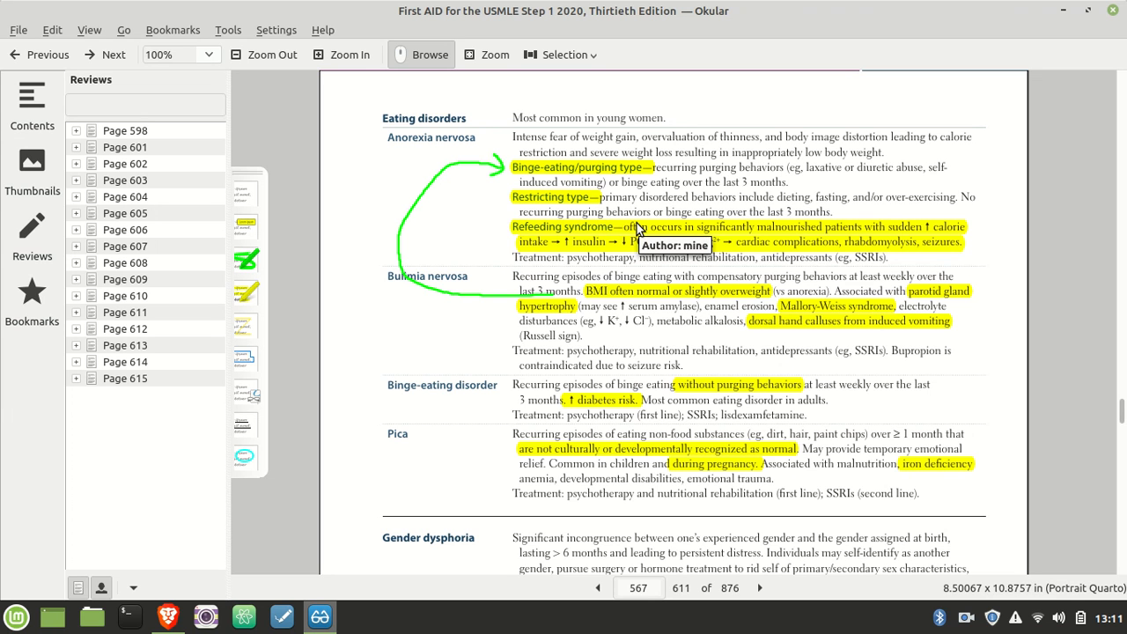
pyautogui.moveTo(611, 236)
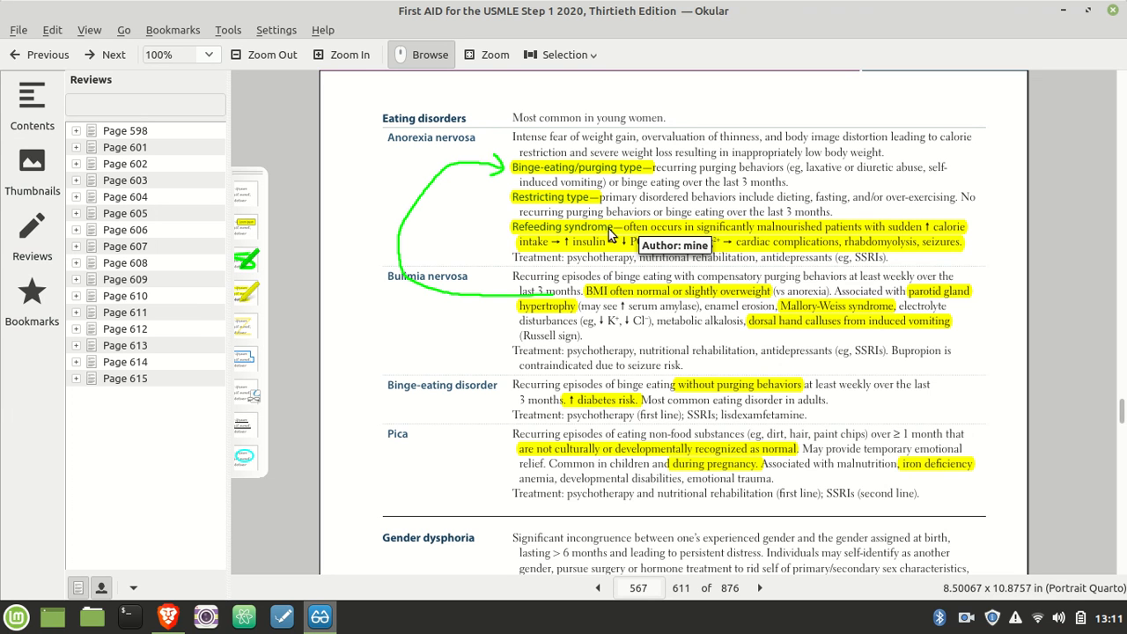
pyautogui.moveTo(753, 254)
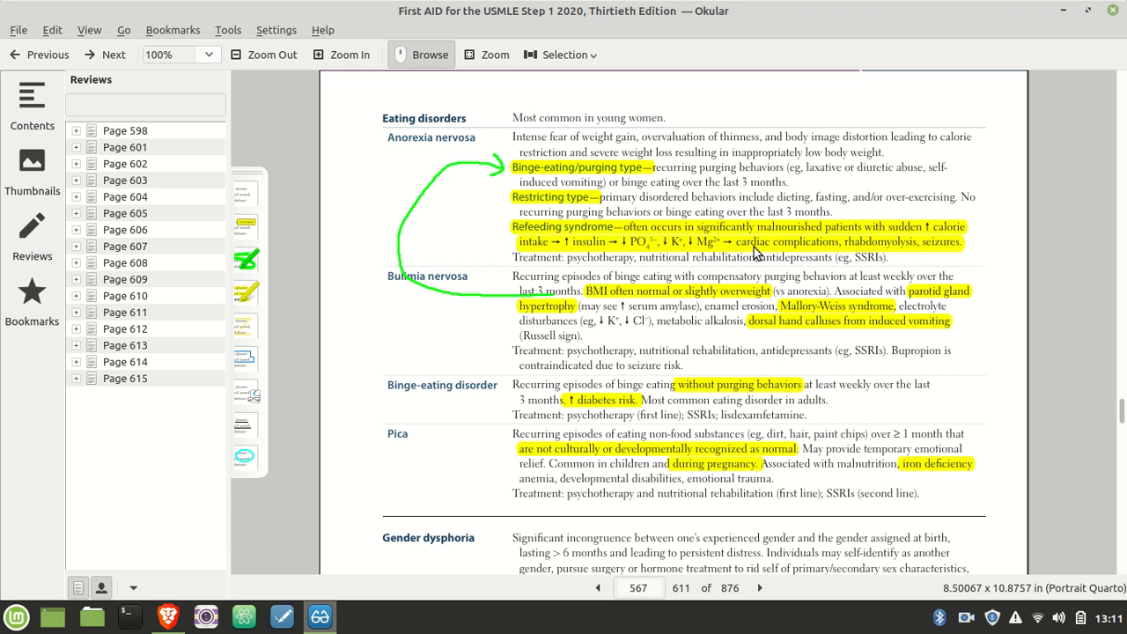
pyautogui.moveTo(679, 256)
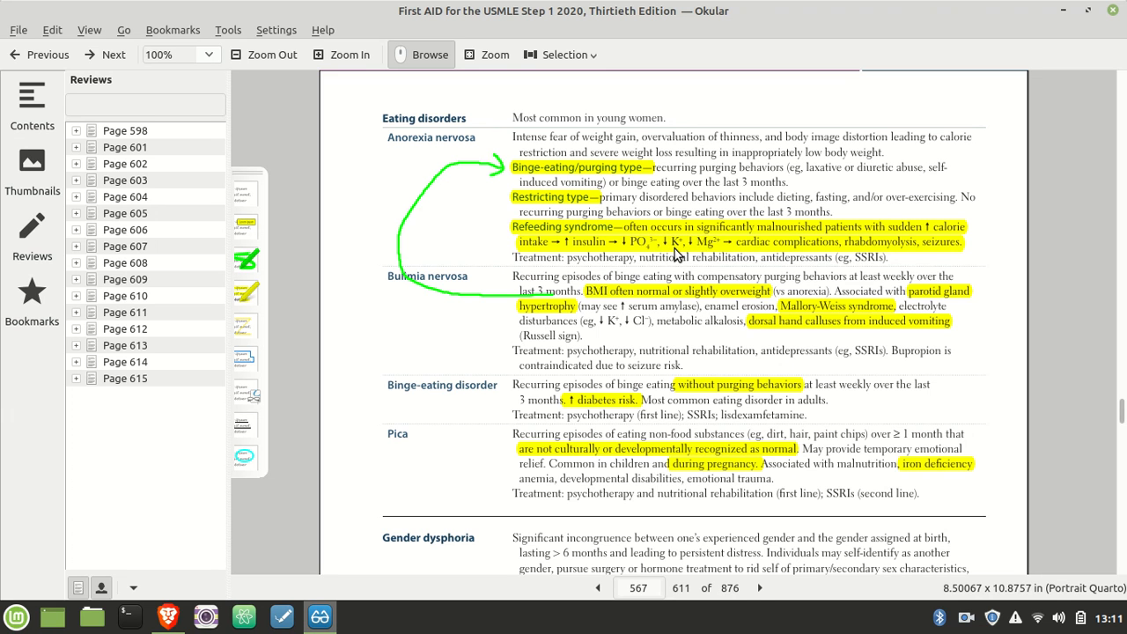
pyautogui.moveTo(797, 257)
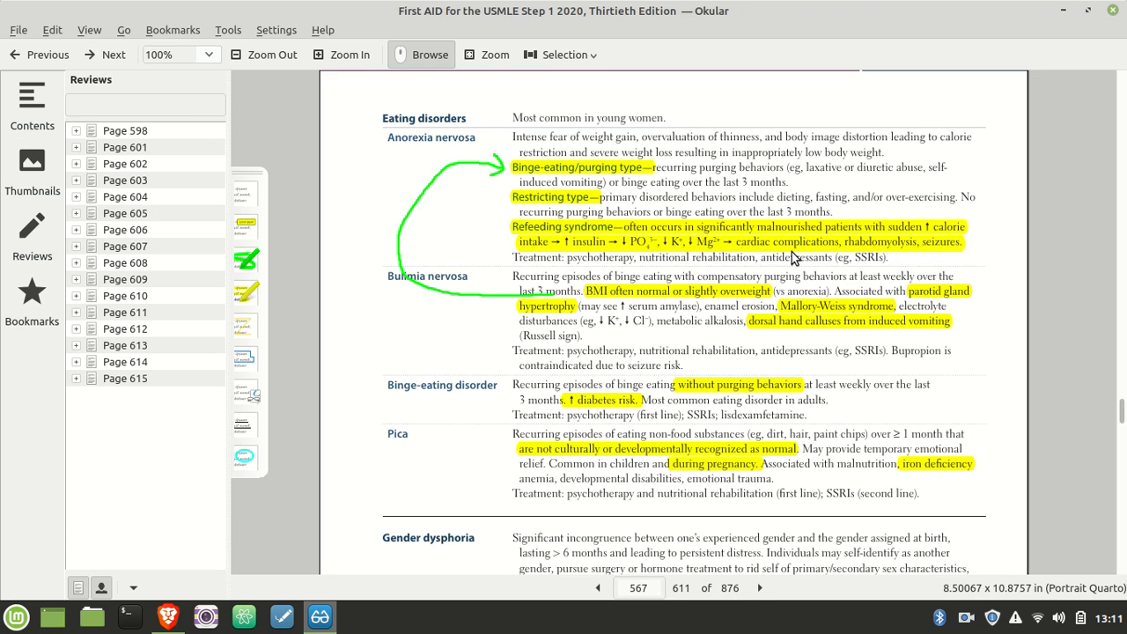
pyautogui.moveTo(817, 253)
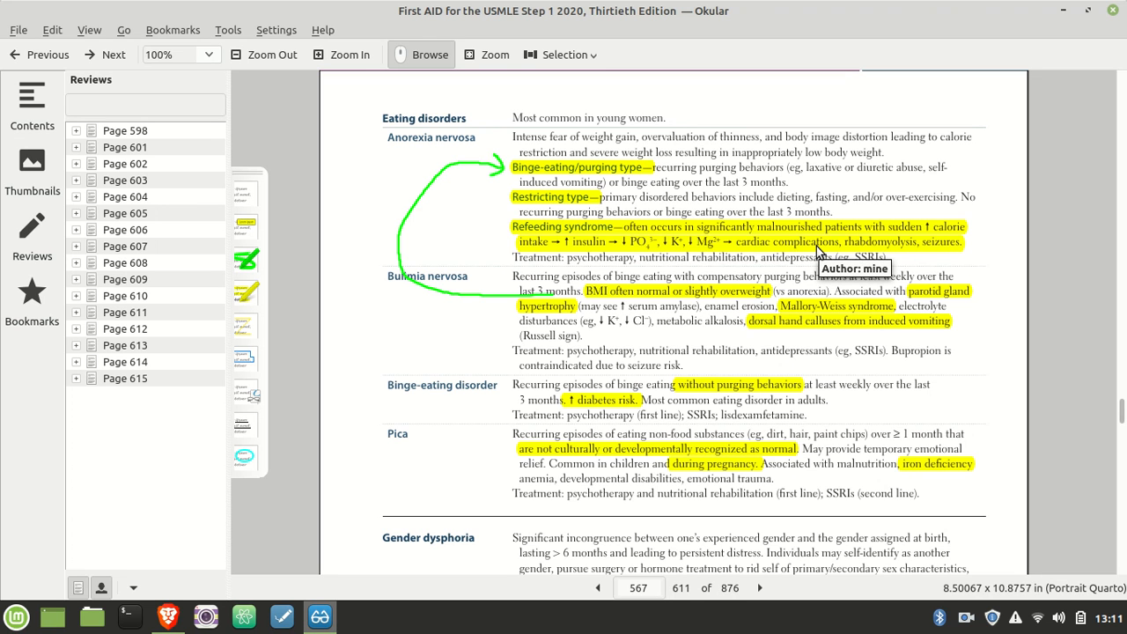
pyautogui.moveTo(902, 231)
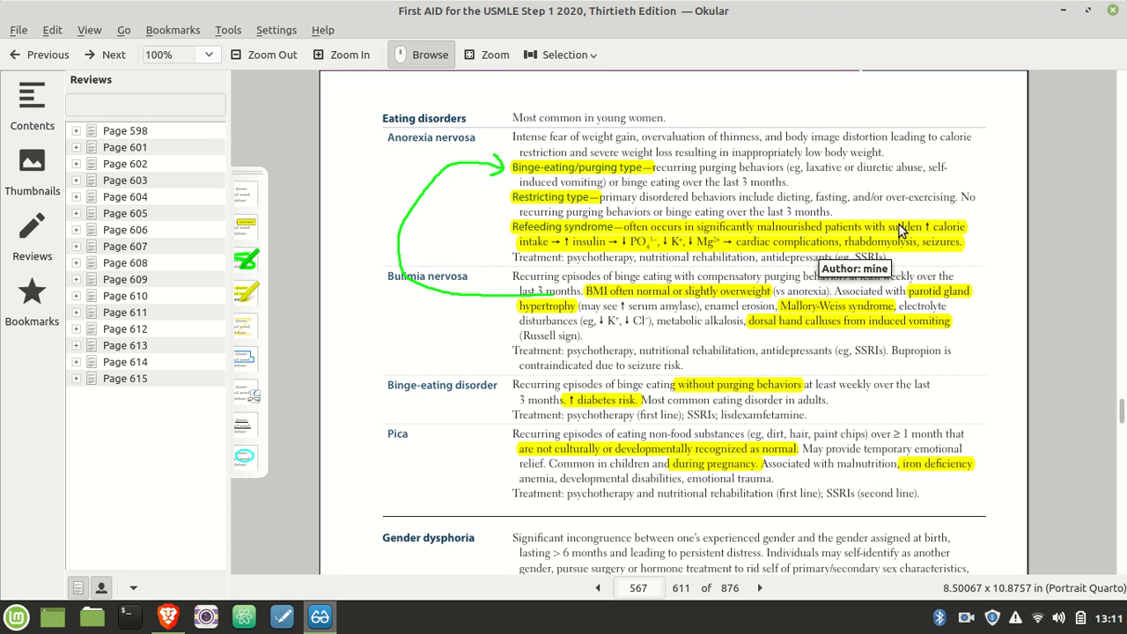
pyautogui.moveTo(905, 236)
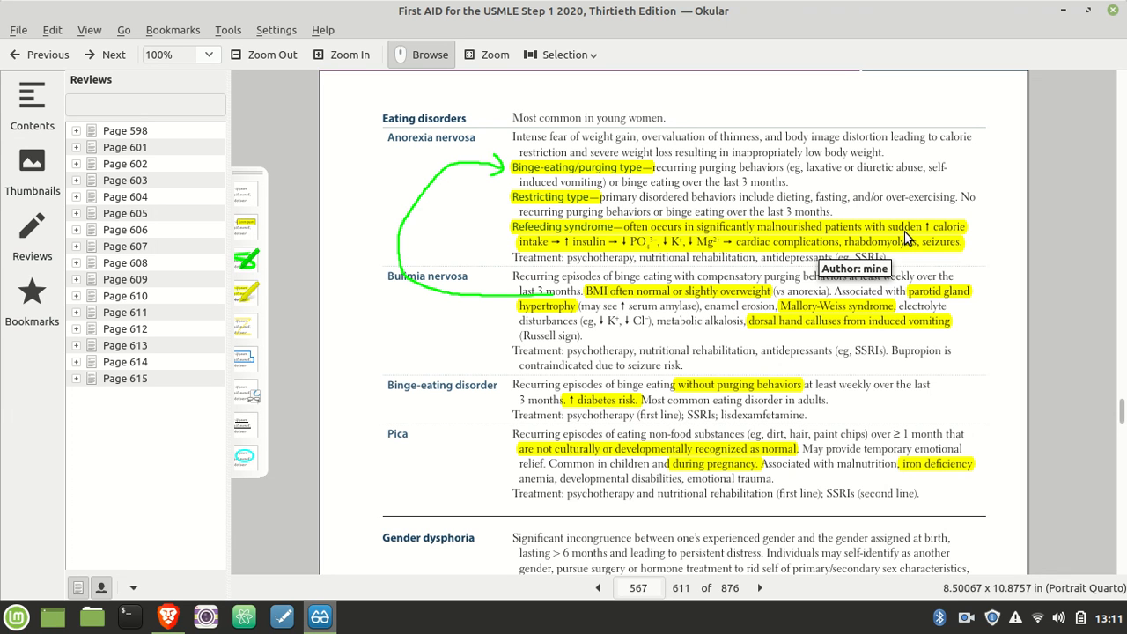
pyautogui.moveTo(912, 238)
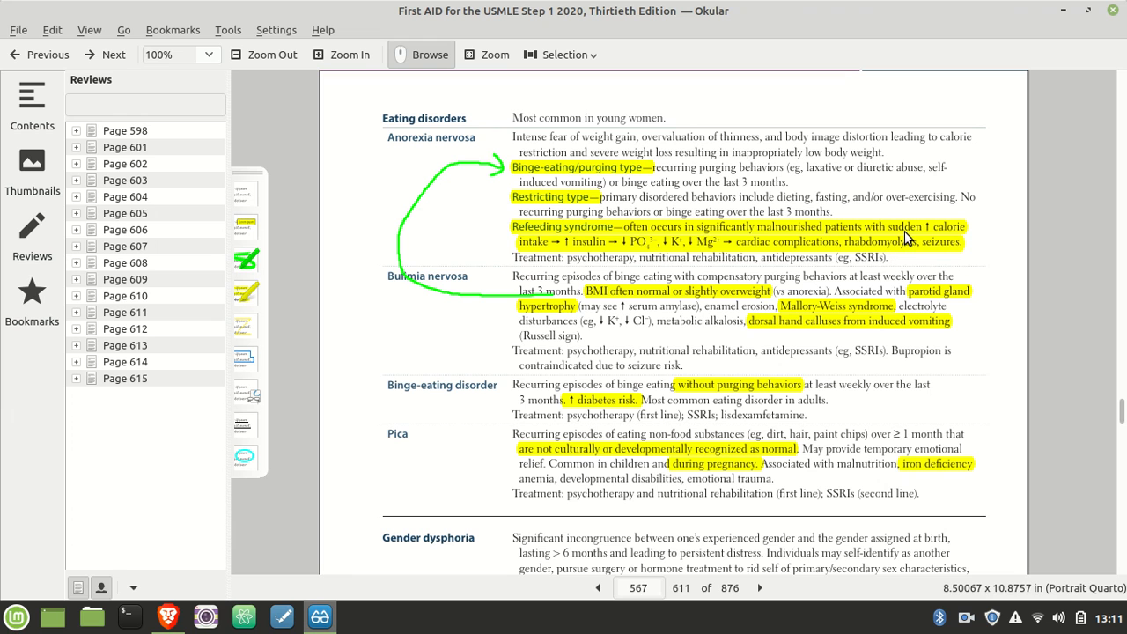
pyautogui.moveTo(380, 151)
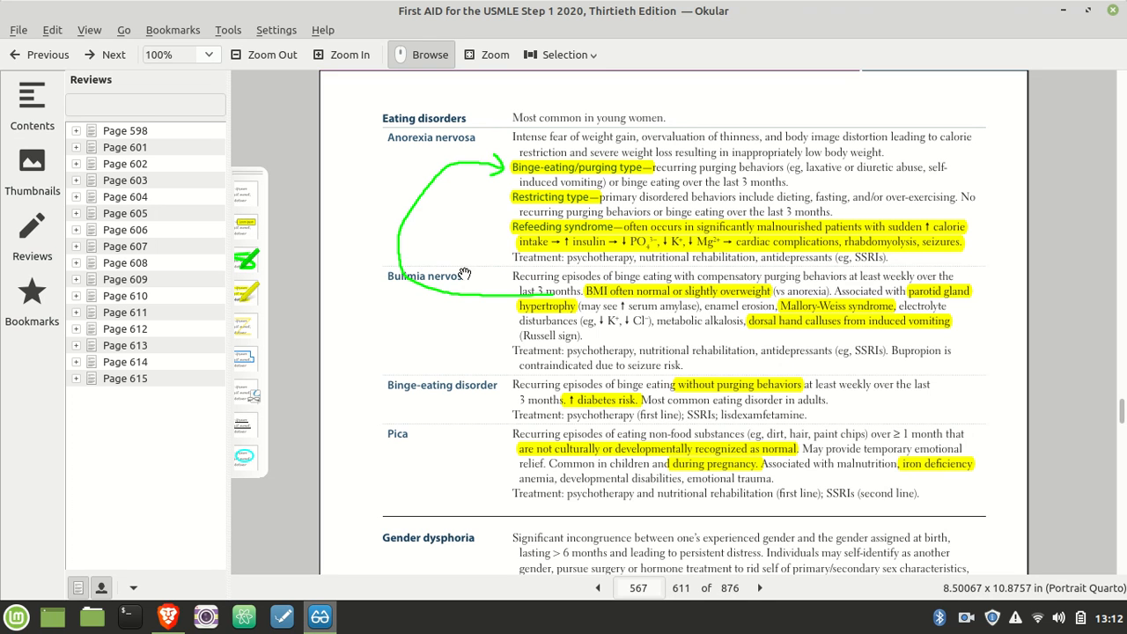
pyautogui.moveTo(809, 290)
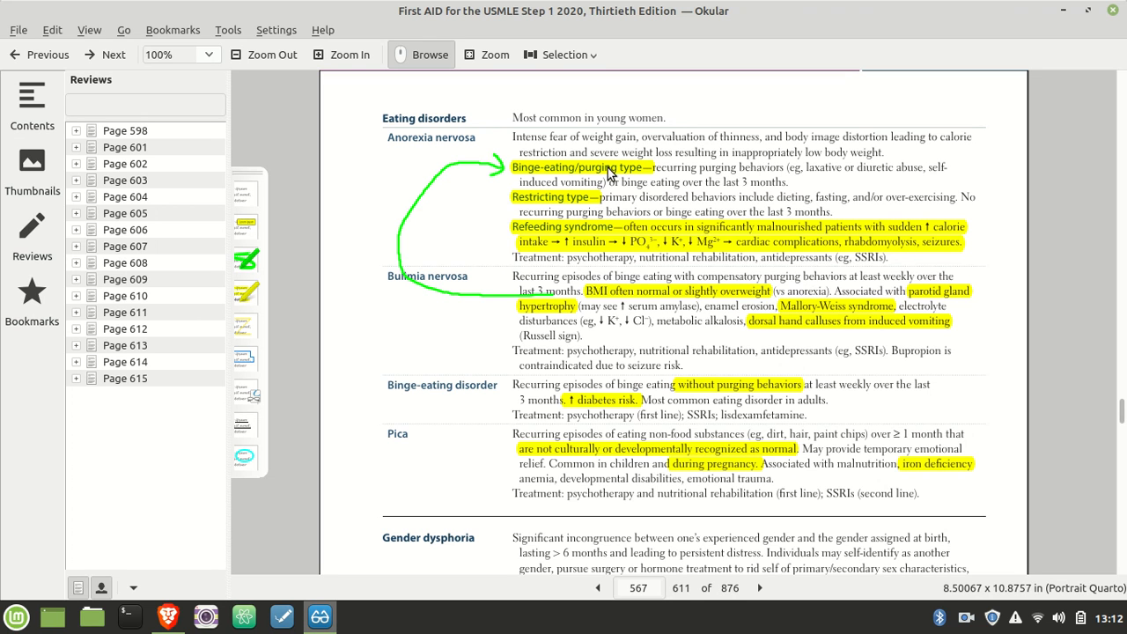
pyautogui.moveTo(432, 144)
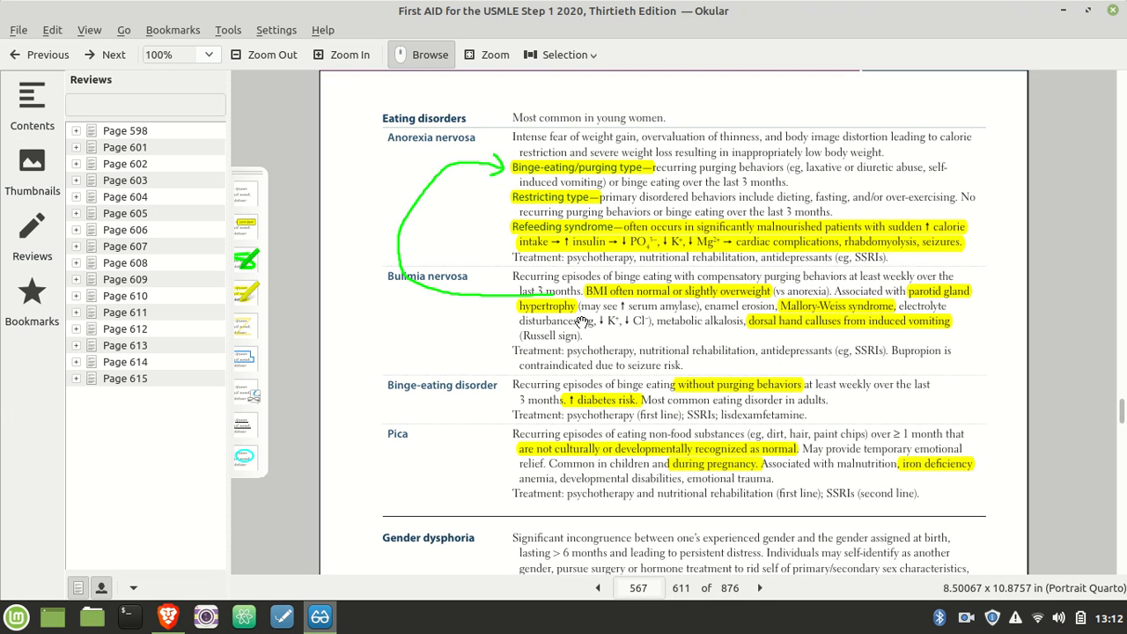
pyautogui.moveTo(447, 380)
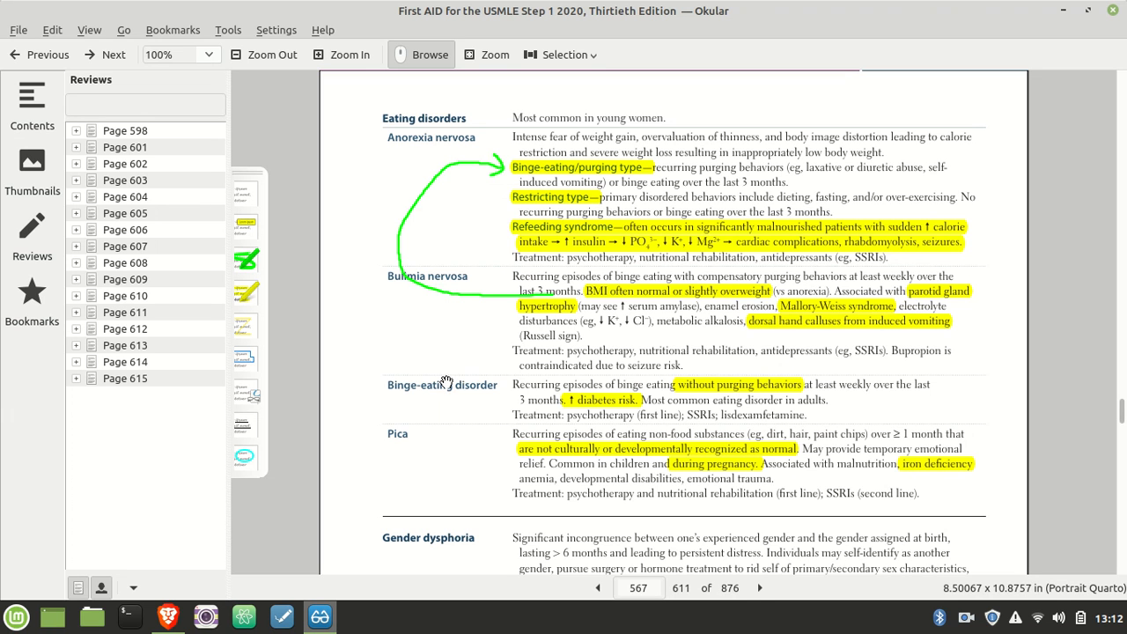
pyautogui.moveTo(488, 404)
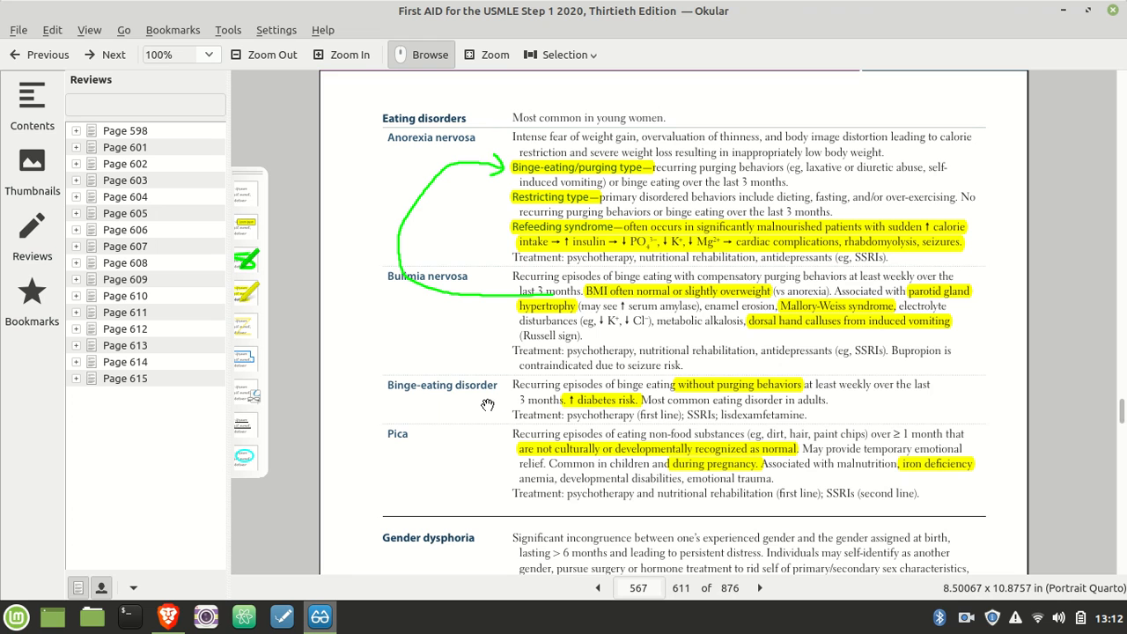
pyautogui.moveTo(468, 451)
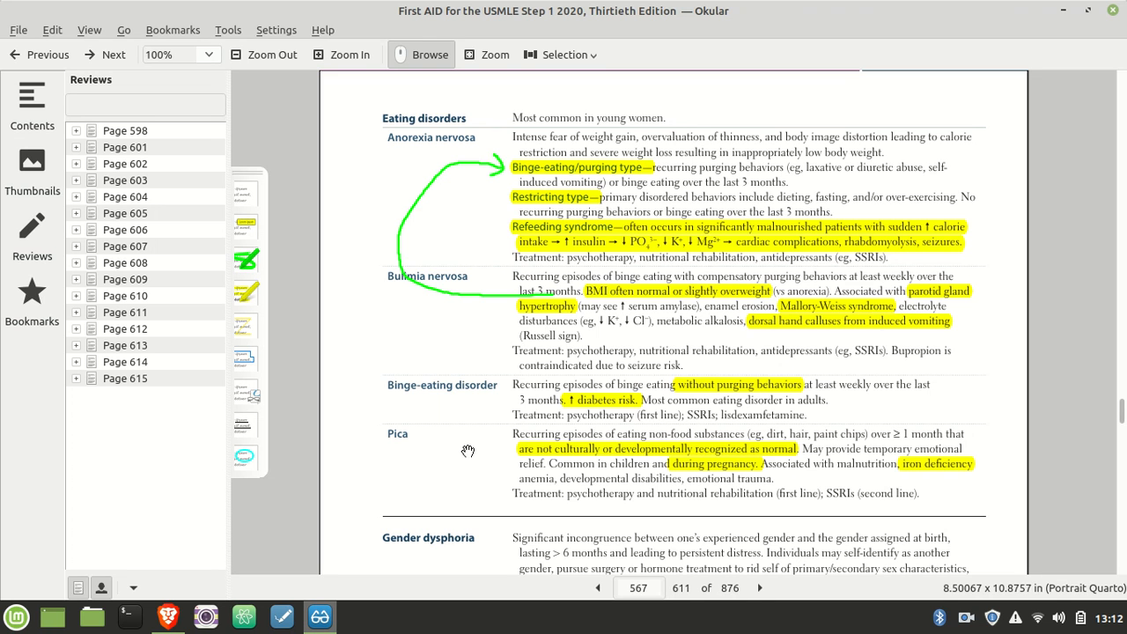
pyautogui.moveTo(932, 476)
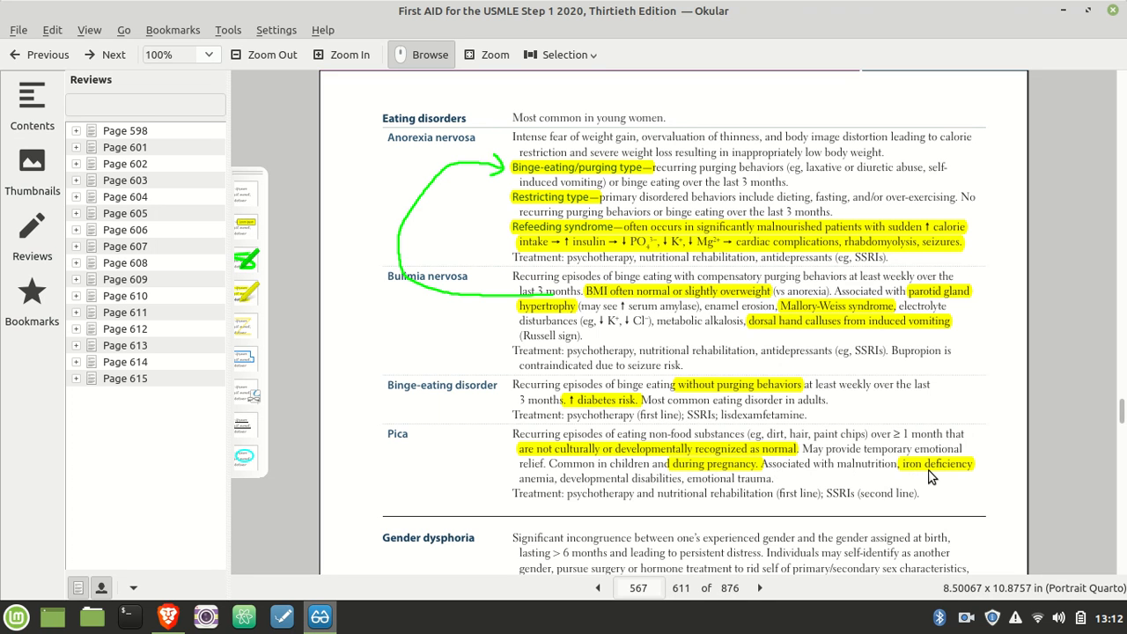
pyautogui.moveTo(750, 430)
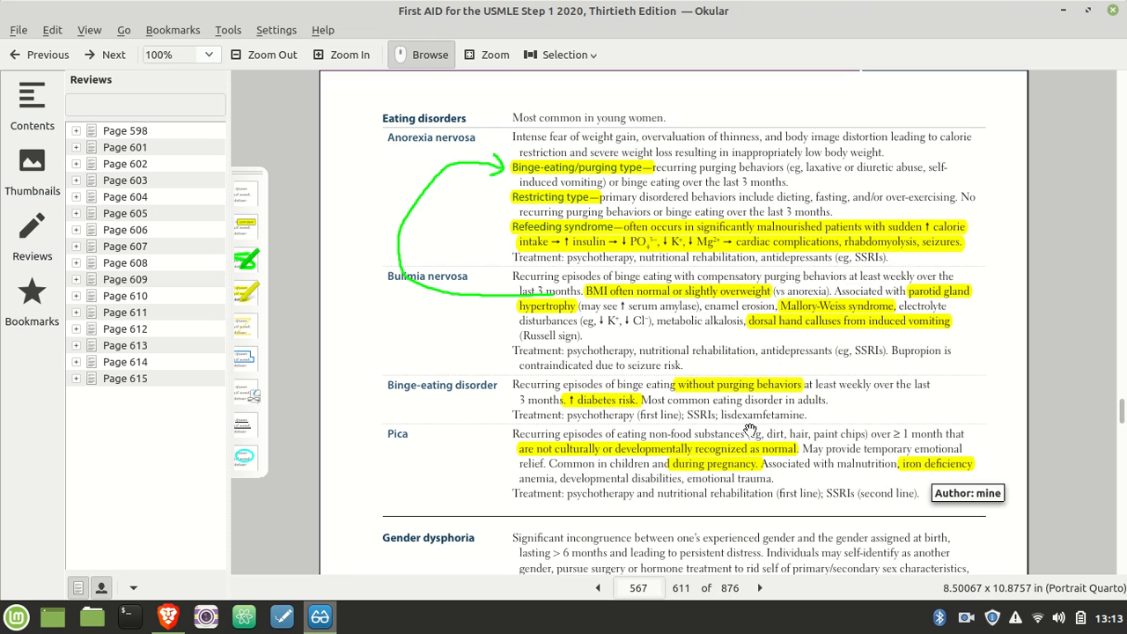
pyautogui.moveTo(585, 457)
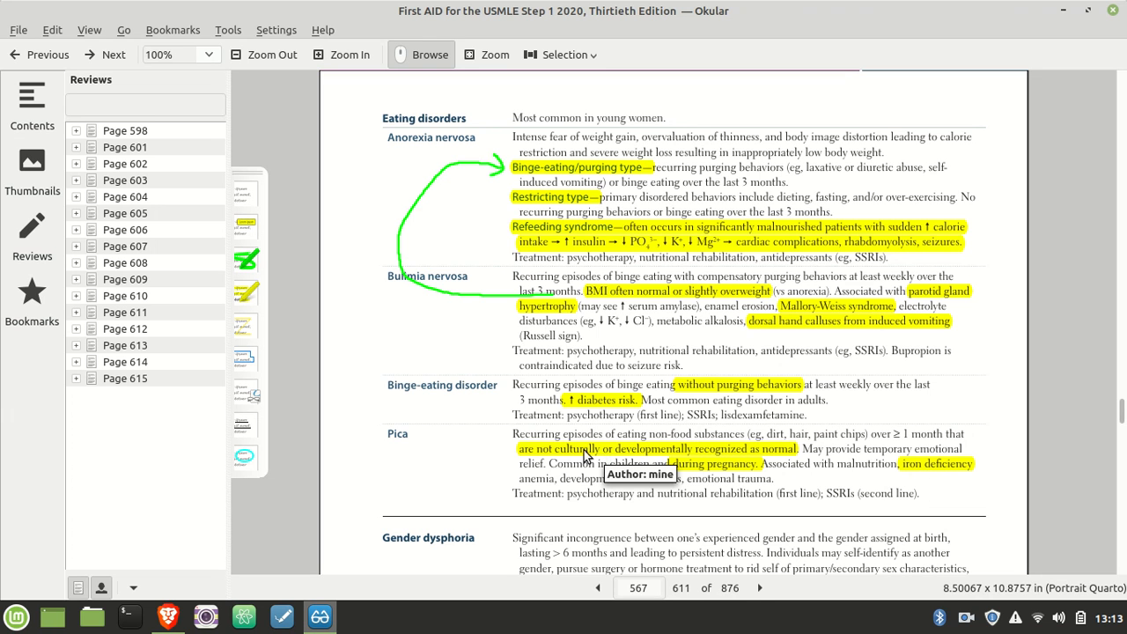
pyautogui.moveTo(550, 454)
pyautogui.write('compulsion')
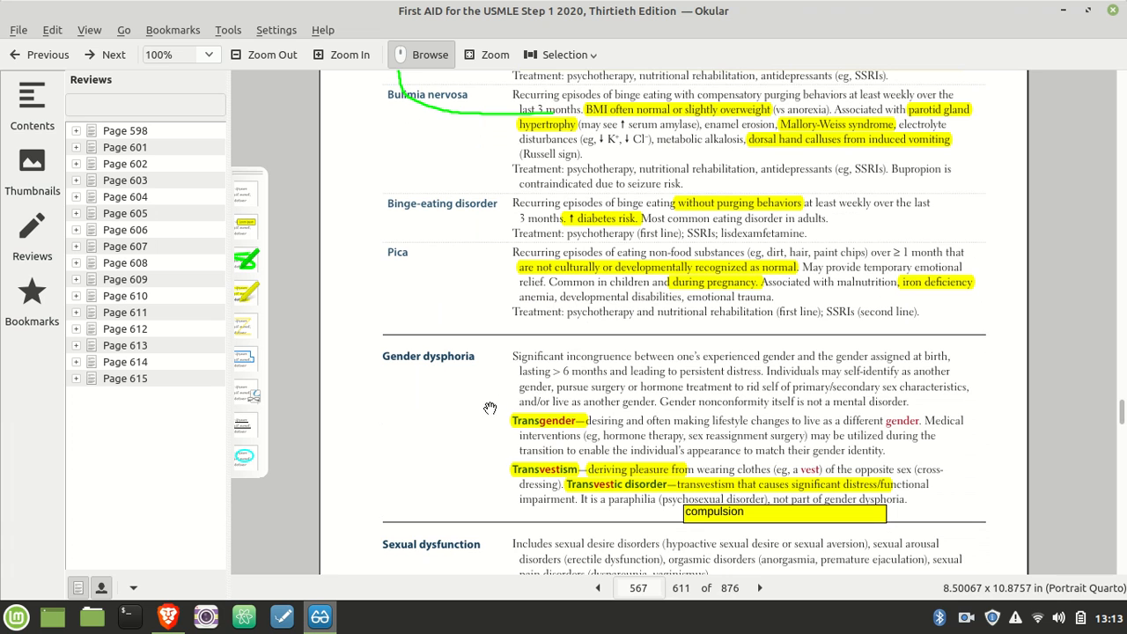
pyautogui.moveTo(574, 507)
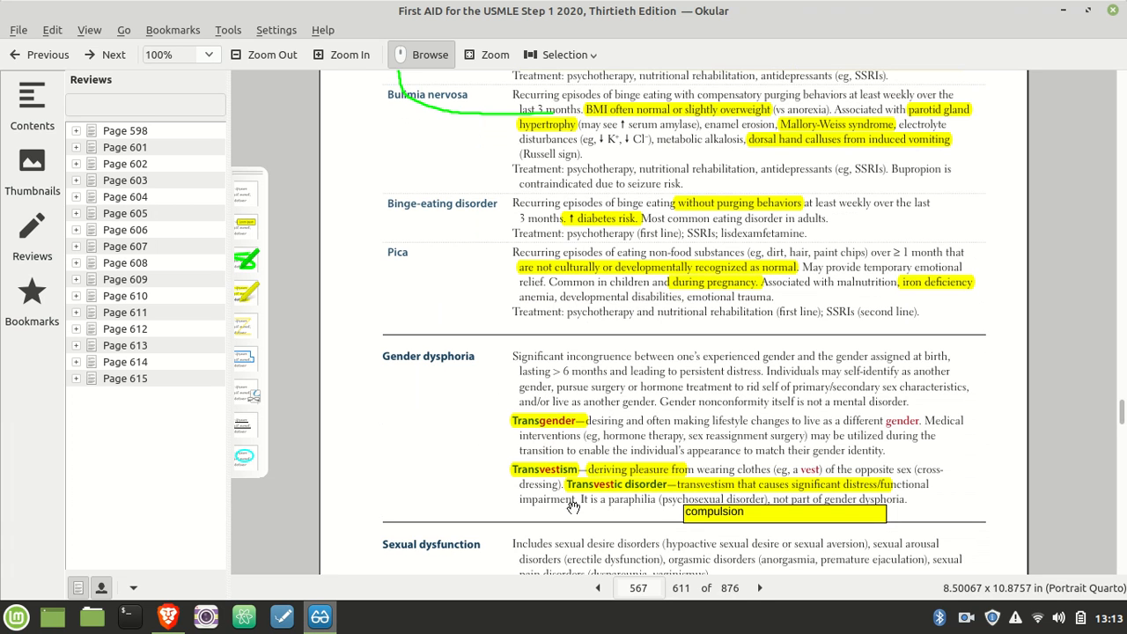
pyautogui.moveTo(610, 420)
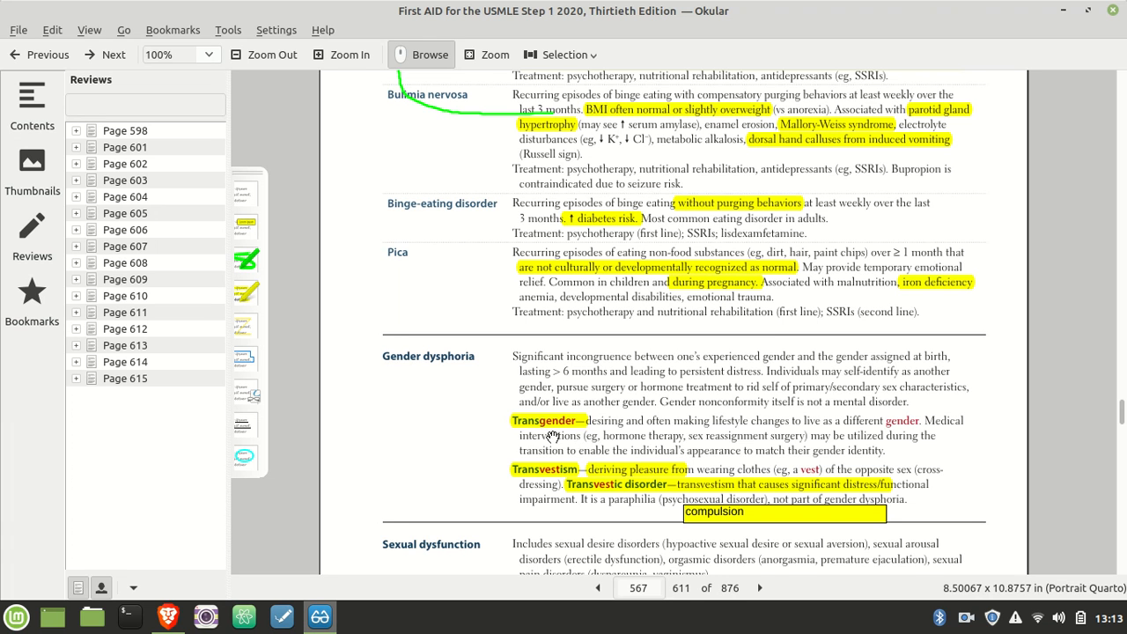
pyautogui.moveTo(616, 413)
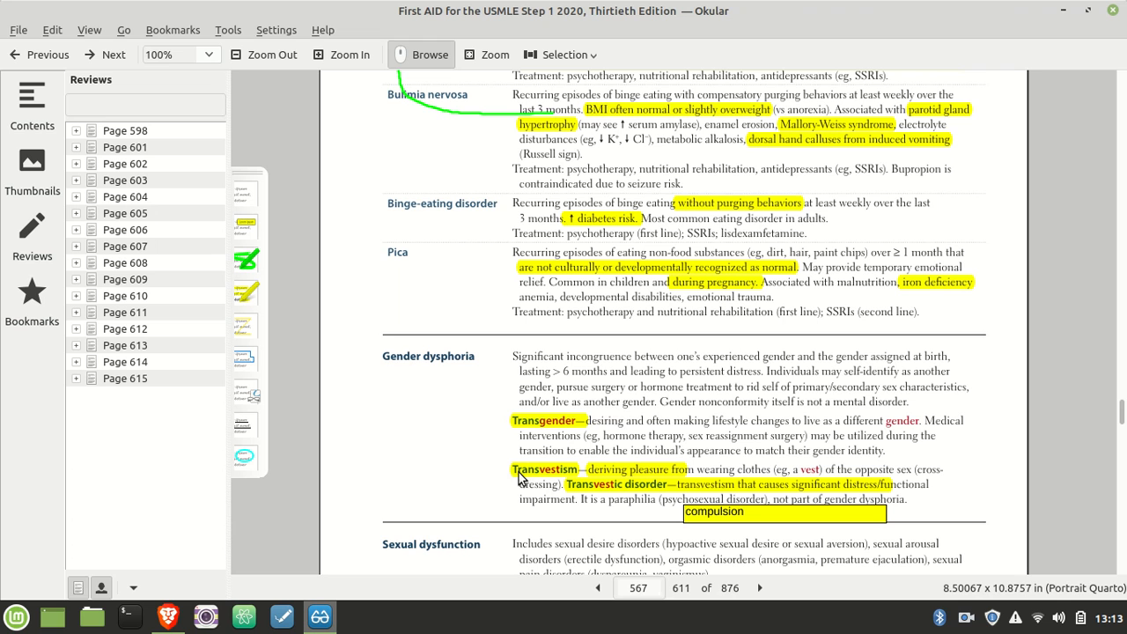
pyautogui.moveTo(514, 479)
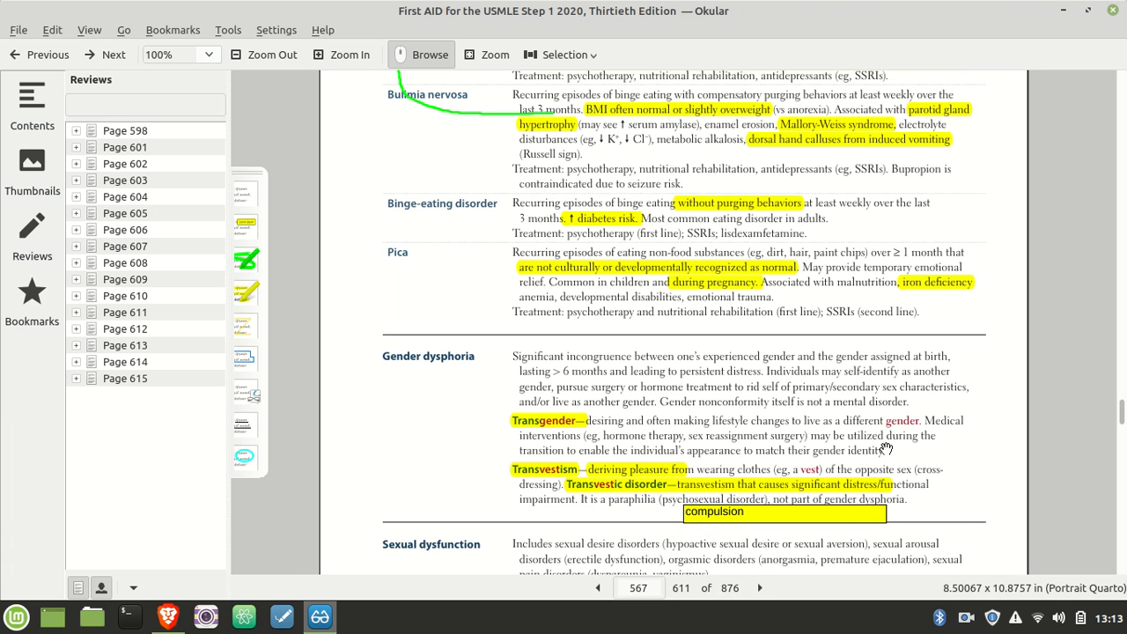
pyautogui.moveTo(768, 525)
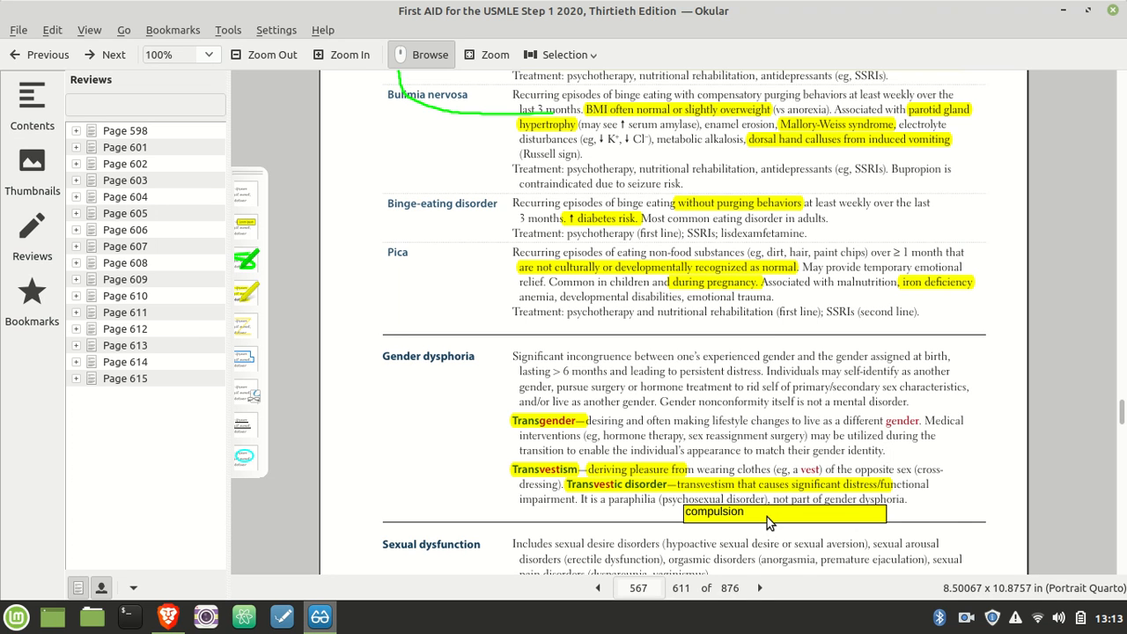
pyautogui.moveTo(771, 518)
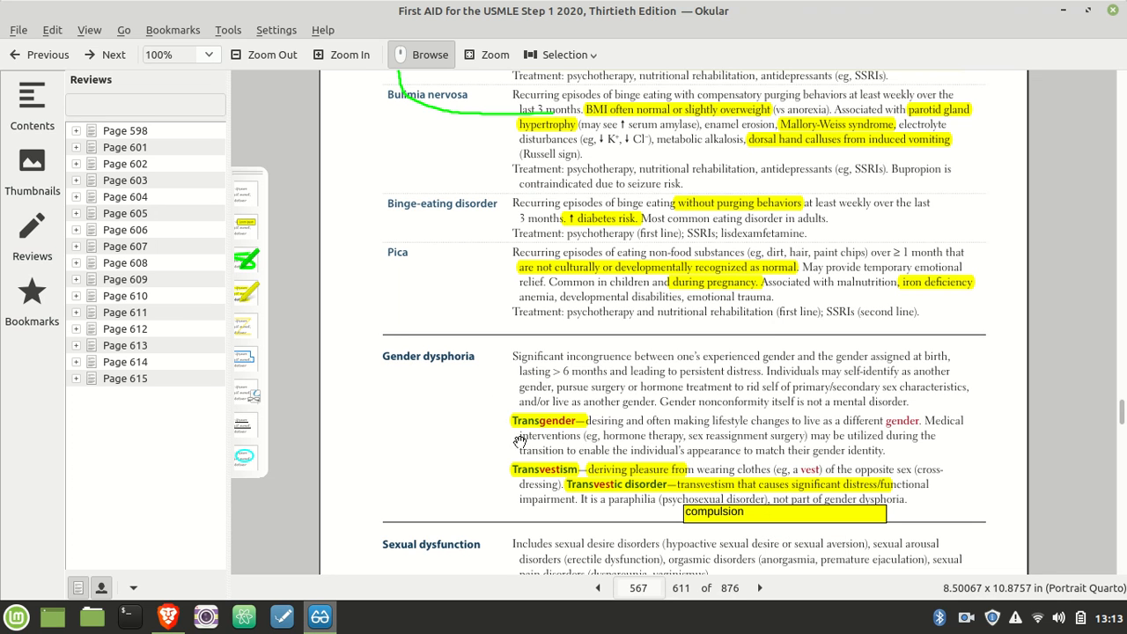
pyautogui.moveTo(618, 430)
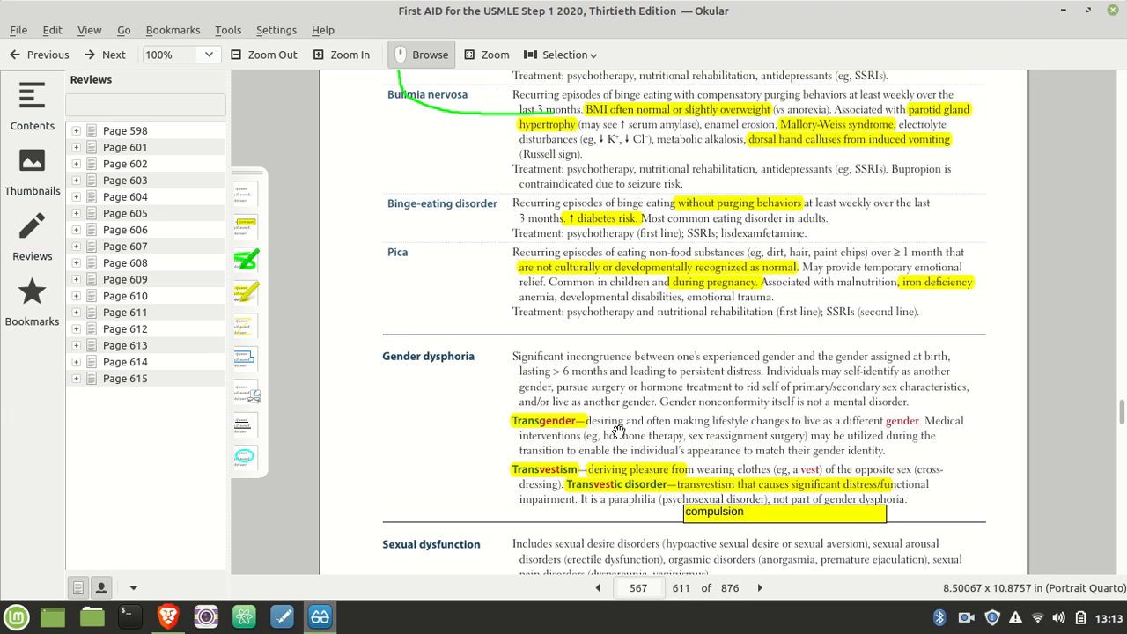
pyautogui.moveTo(580, 474)
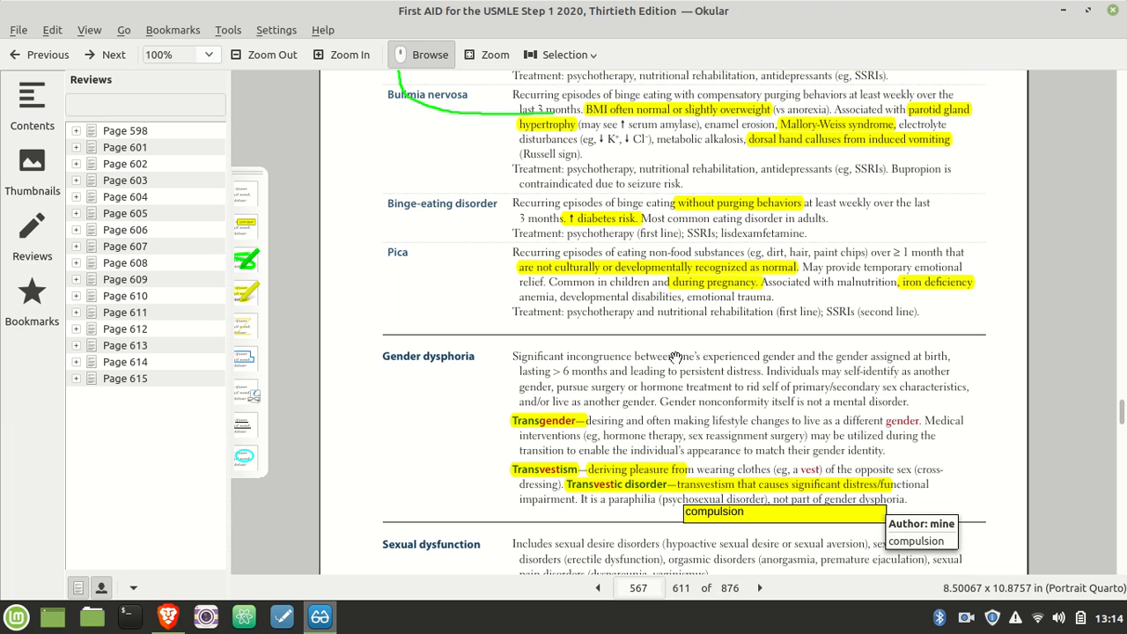
pyautogui.moveTo(484, 368)
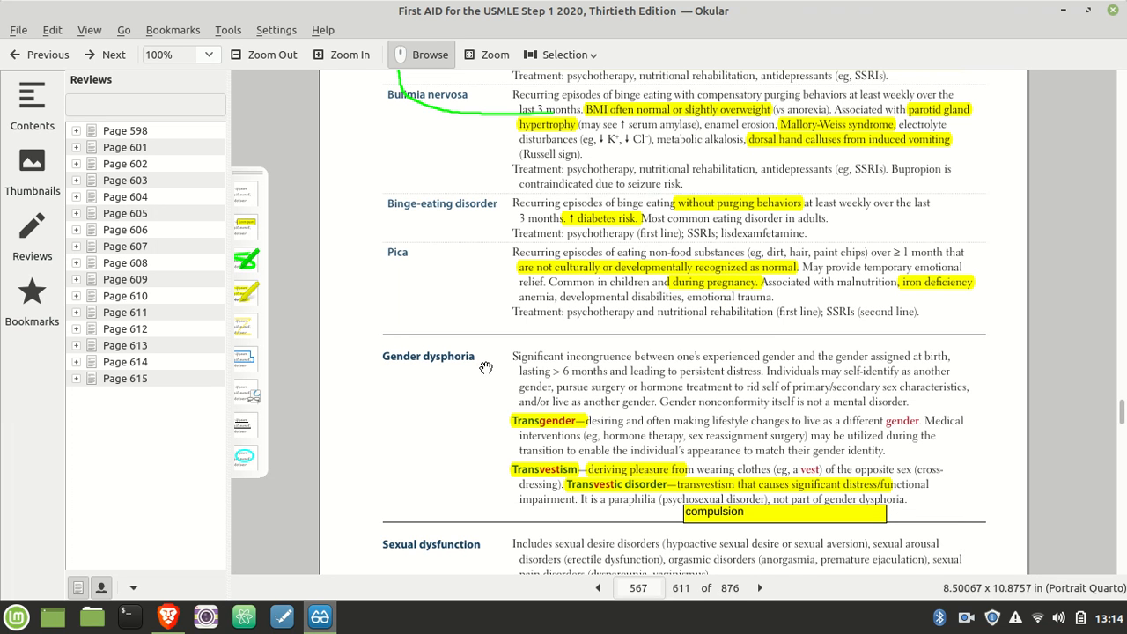
pyautogui.moveTo(672, 455)
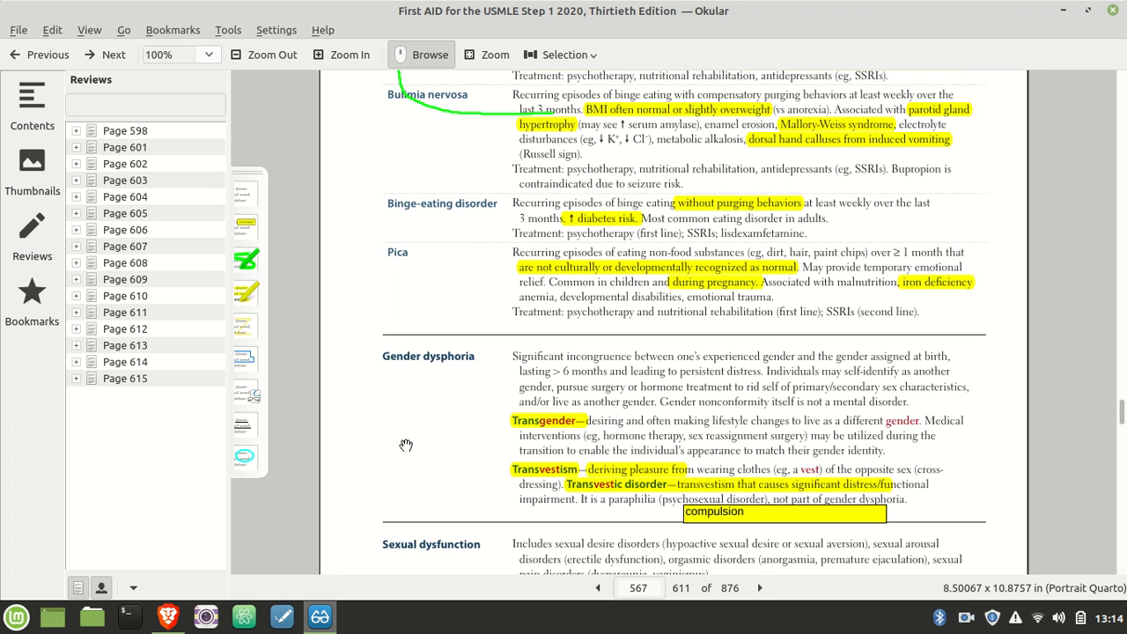
pyautogui.scroll(-3)
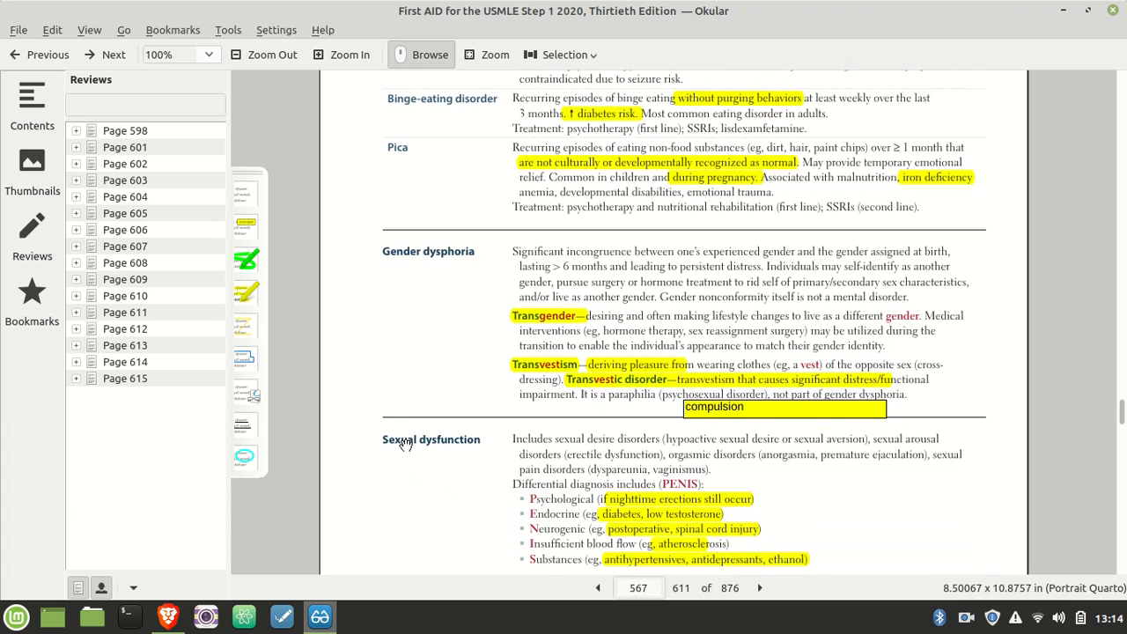
pyautogui.scroll(-3)
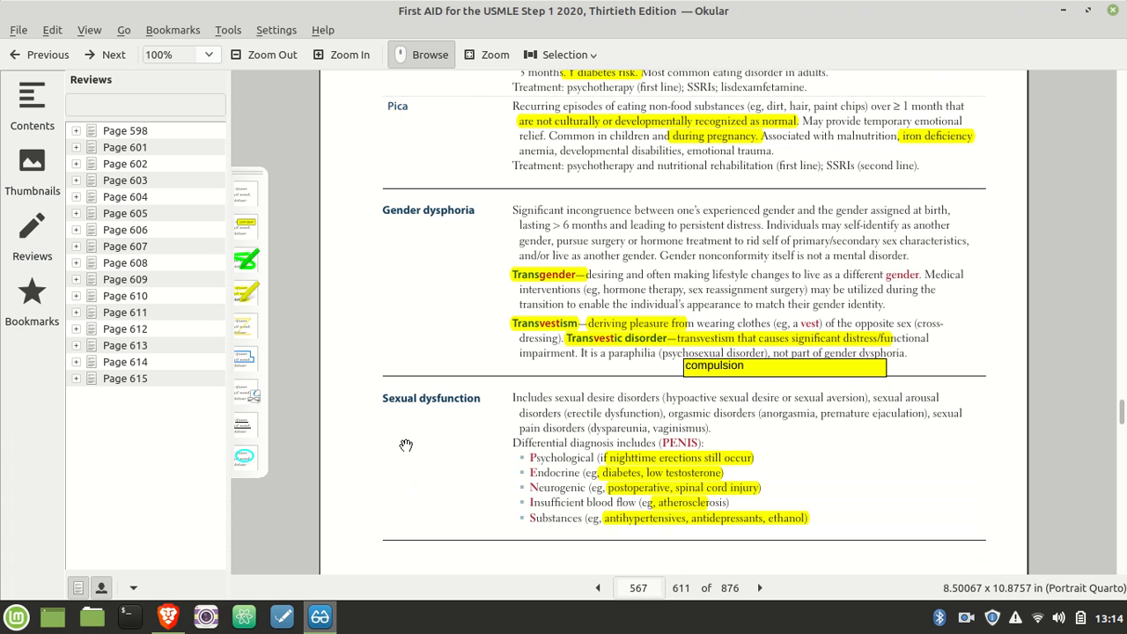
pyautogui.moveTo(666, 440)
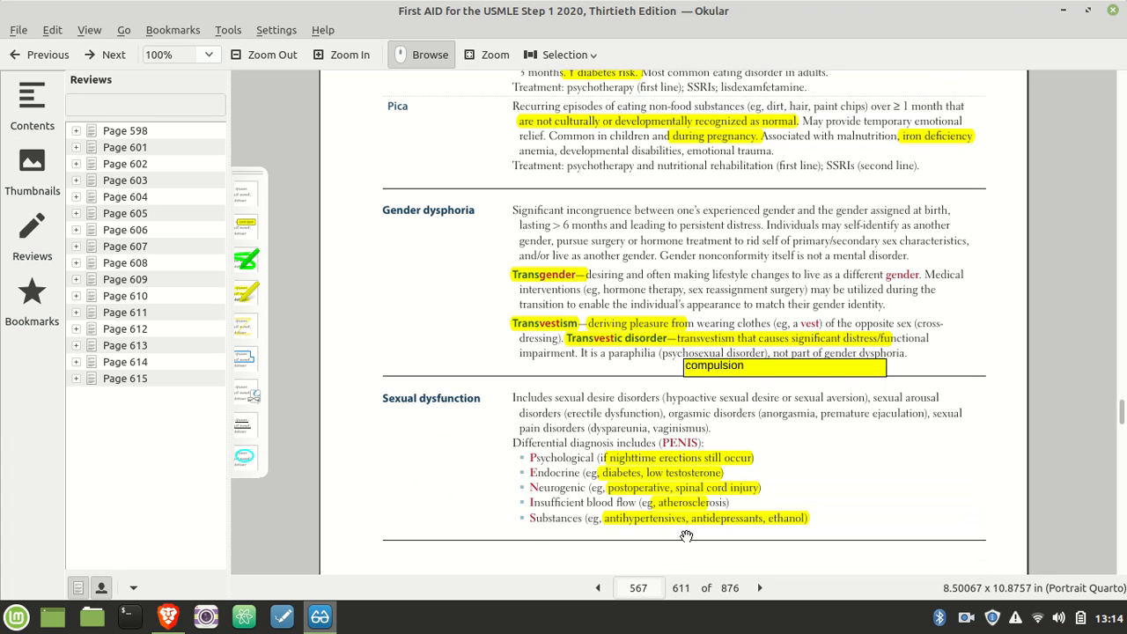
pyautogui.moveTo(620, 532)
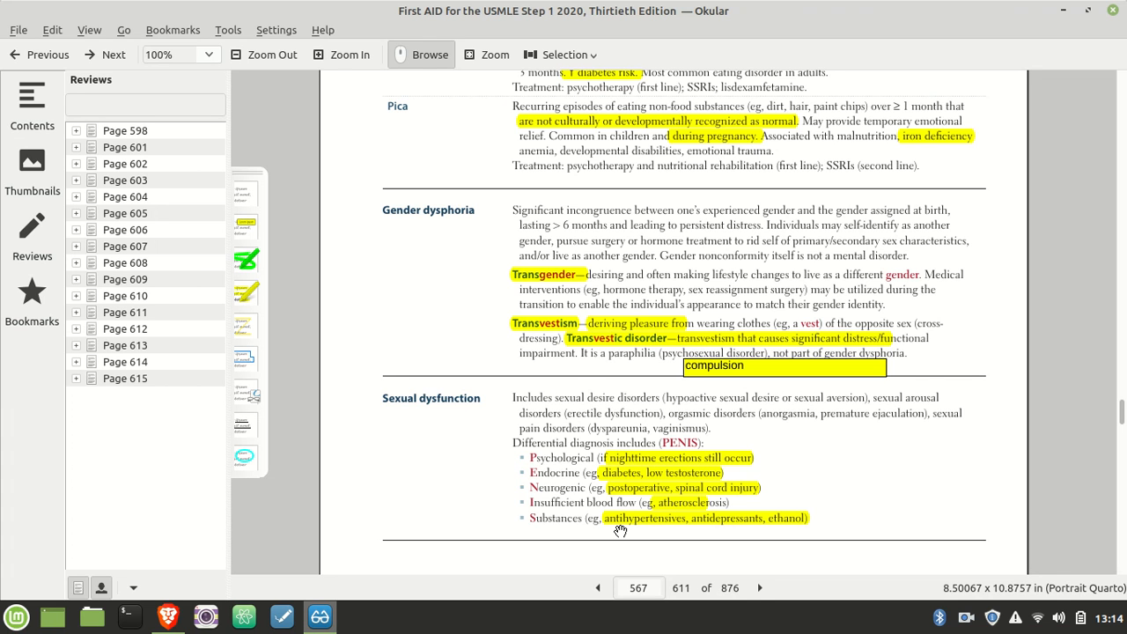
pyautogui.moveTo(722, 536)
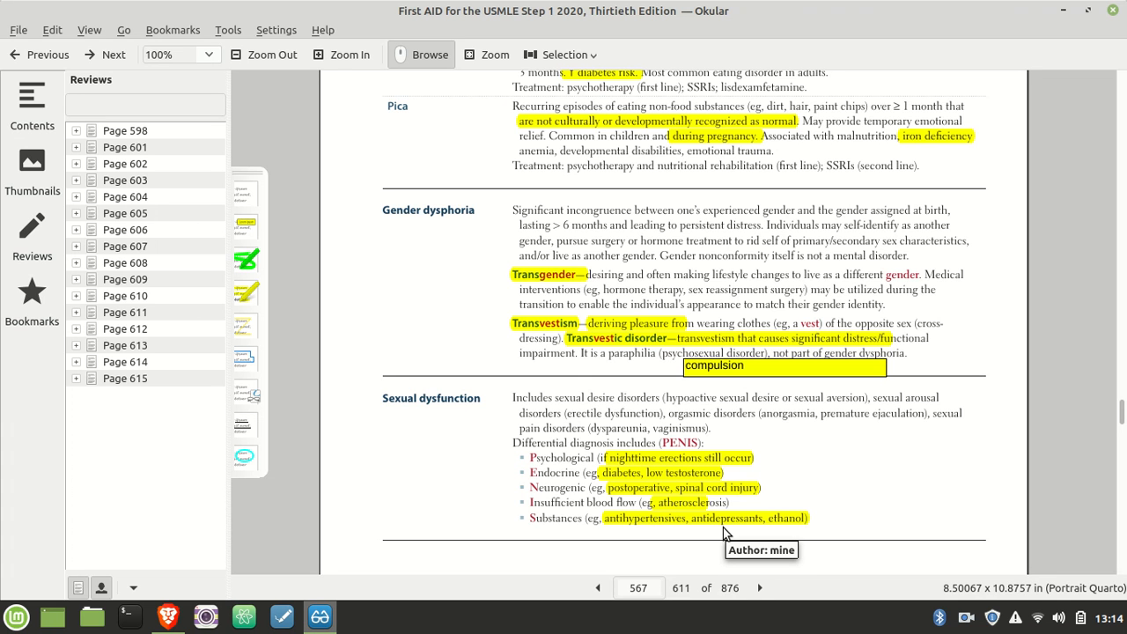
pyautogui.moveTo(602, 475)
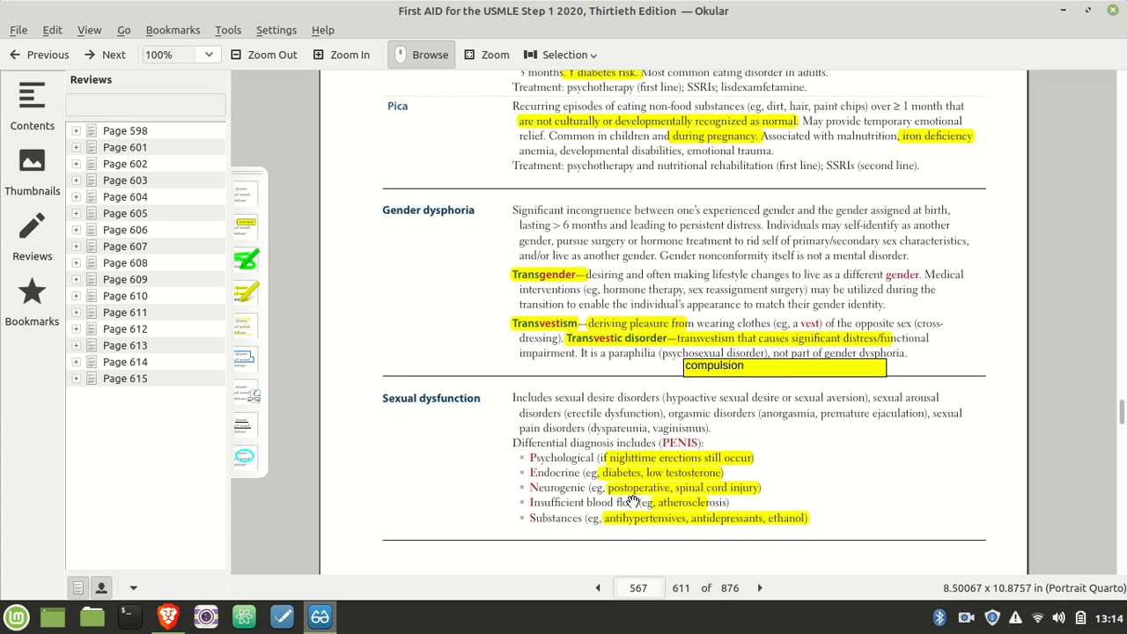
pyautogui.moveTo(671, 489)
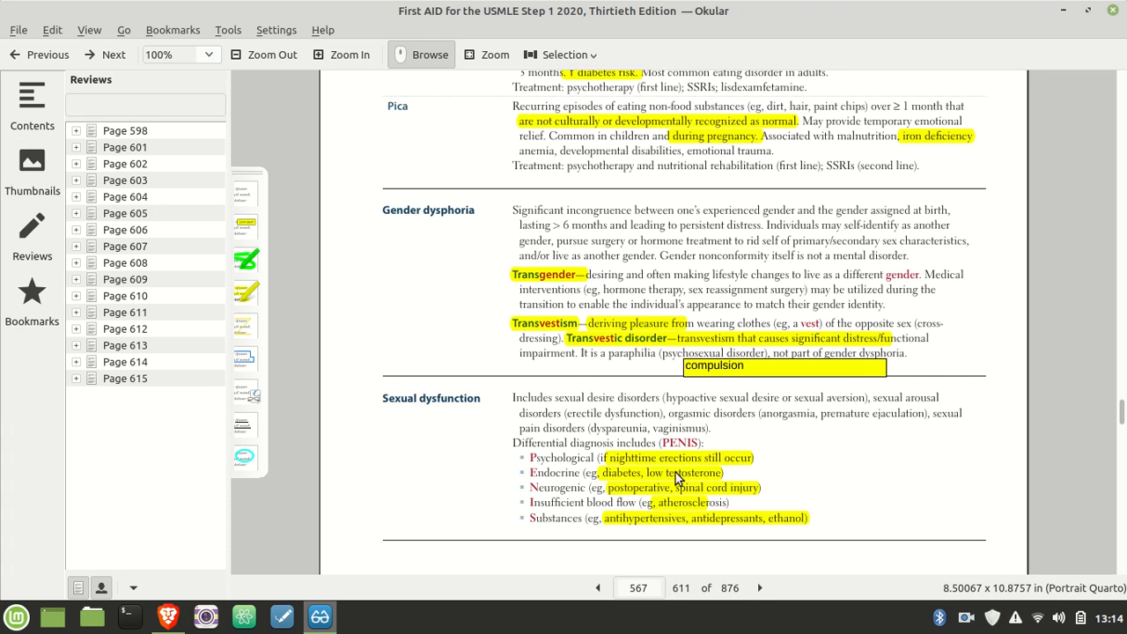
pyautogui.moveTo(715, 475)
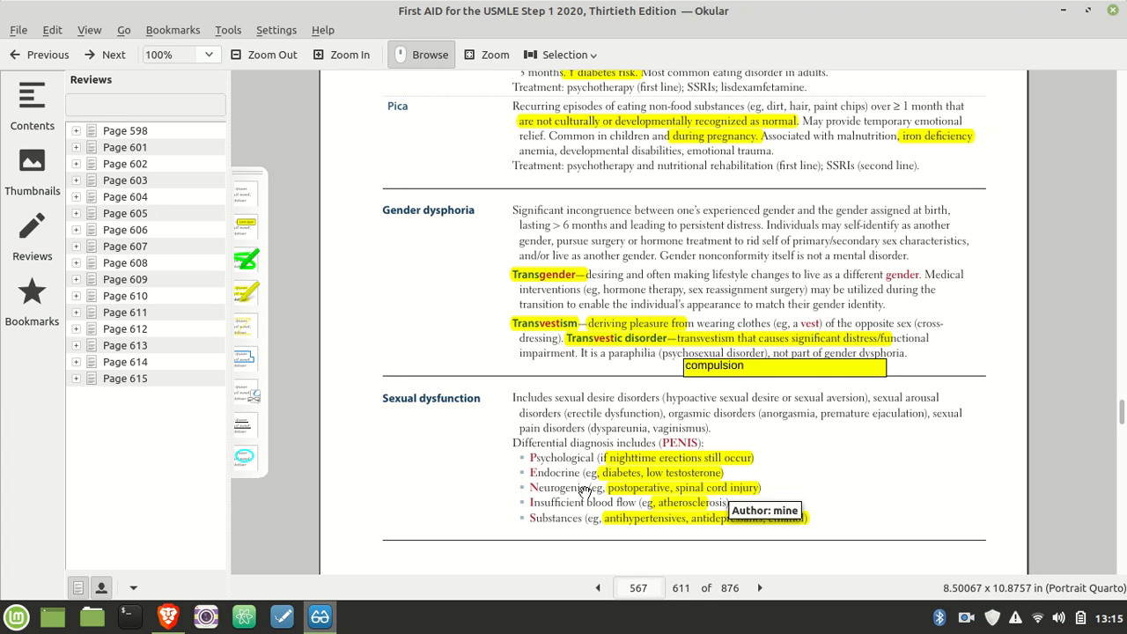
pyautogui.moveTo(954, 452)
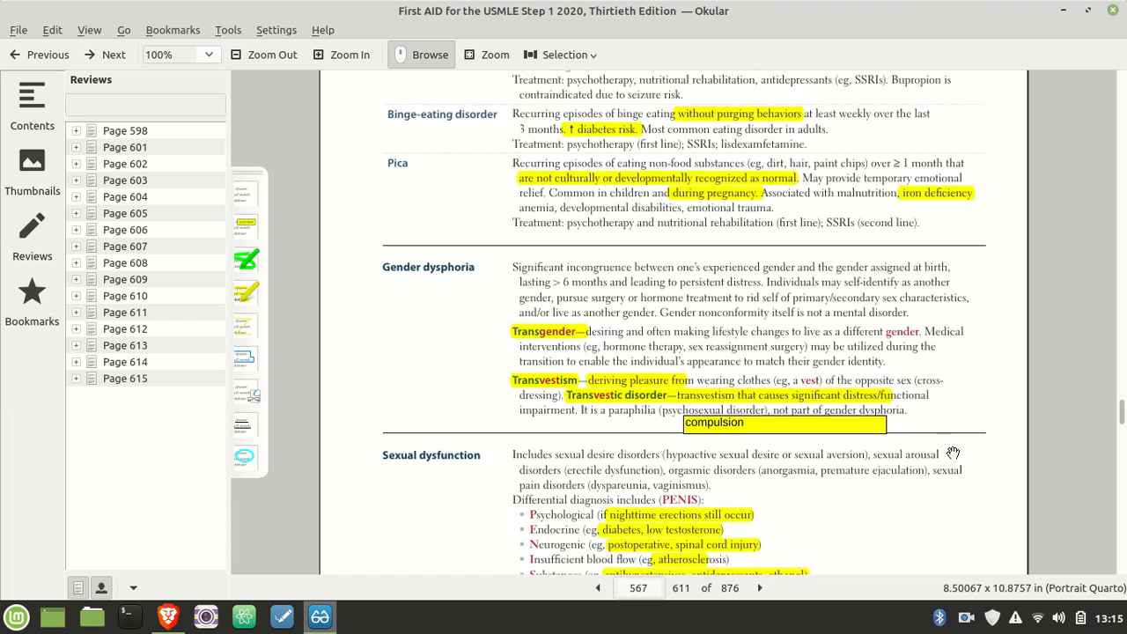
pyautogui.scroll(-3)
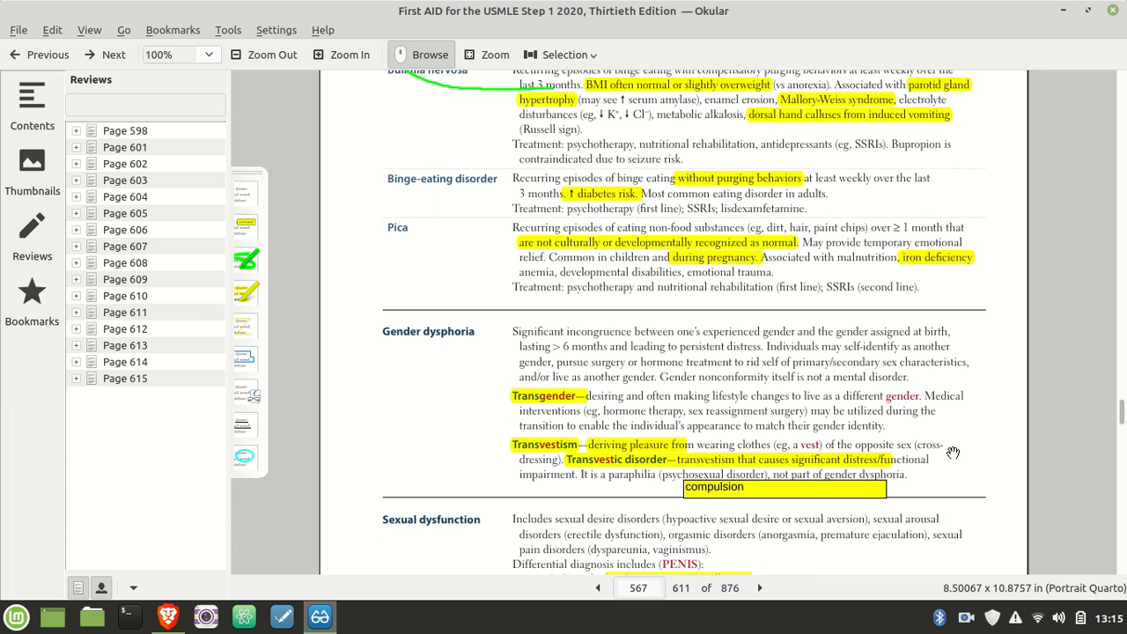
pyautogui.moveTo(535, 455)
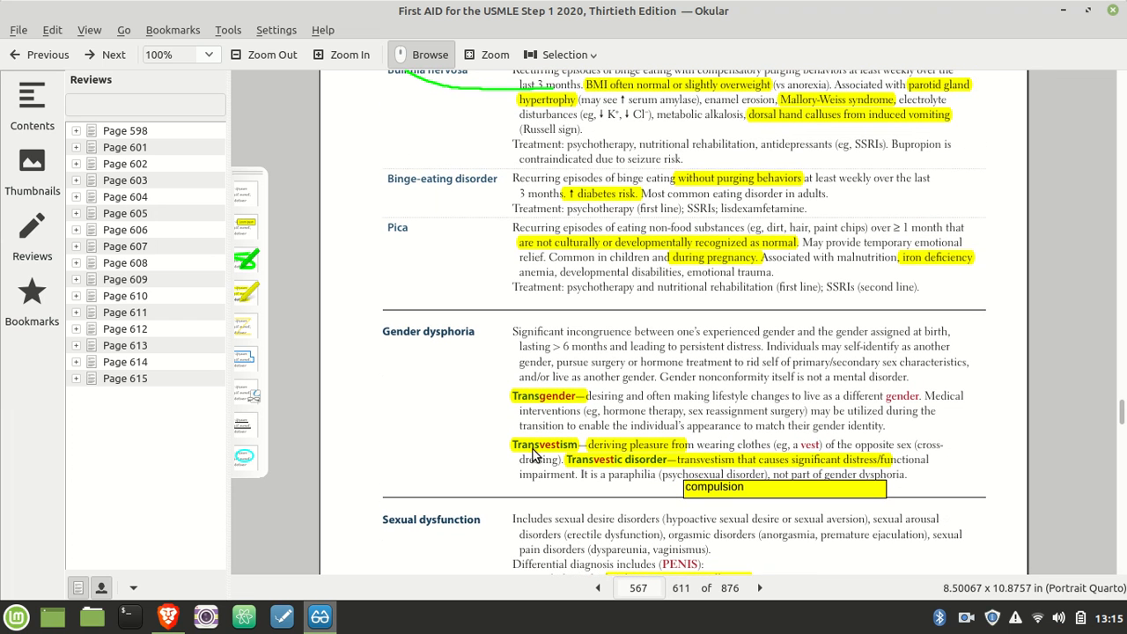
pyautogui.scroll(-3)
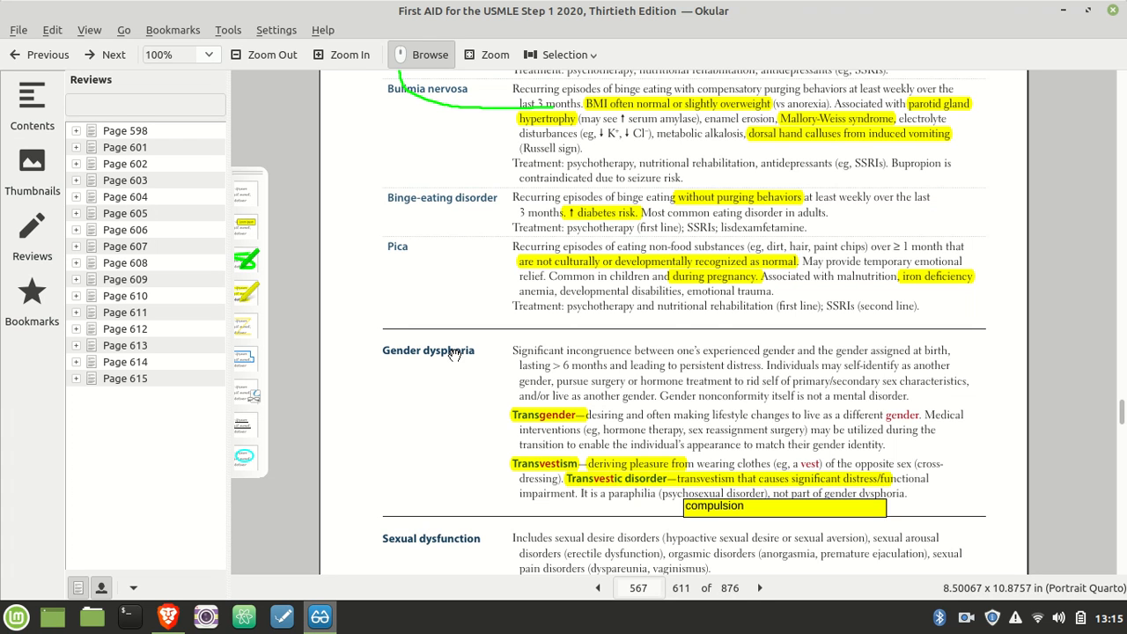
pyautogui.moveTo(856, 363)
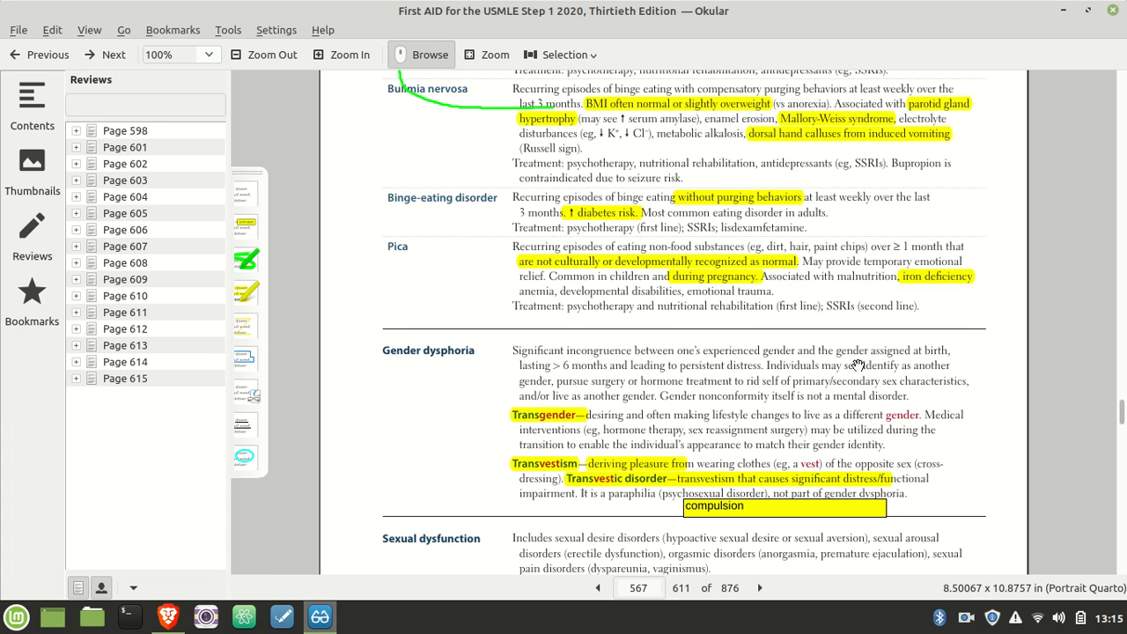
pyautogui.moveTo(842, 353)
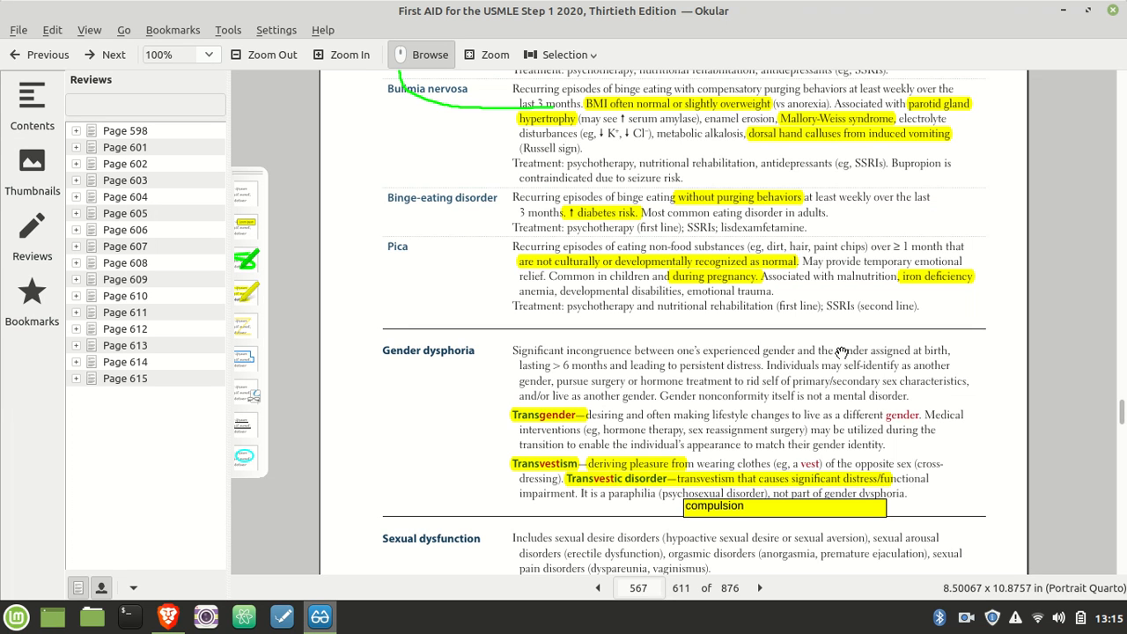
pyautogui.moveTo(469, 389)
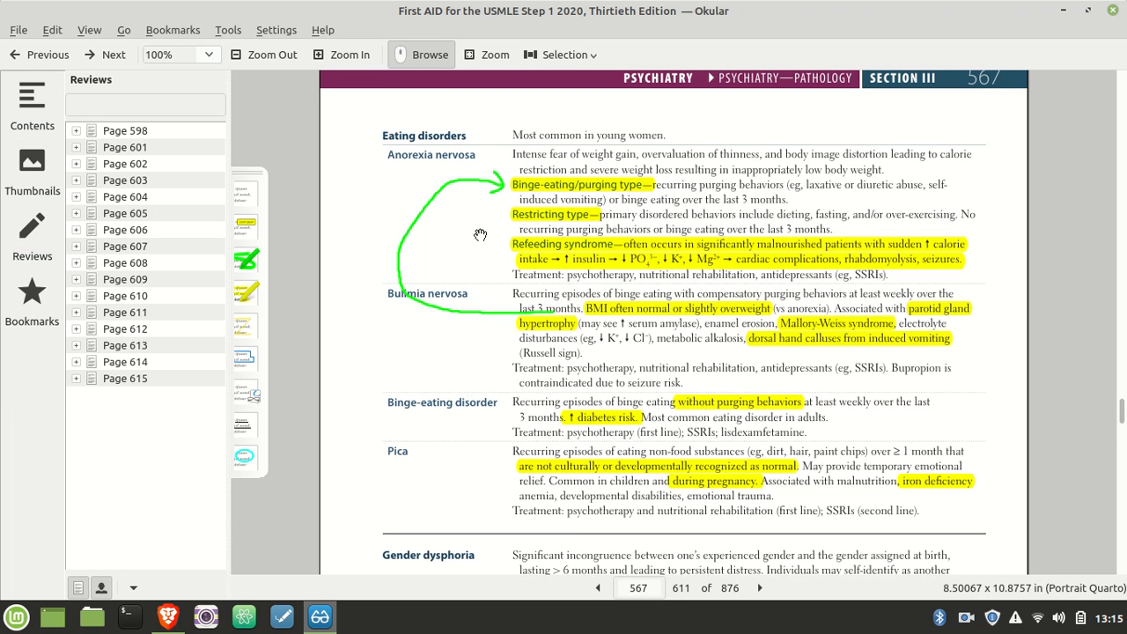
pyautogui.moveTo(432, 160)
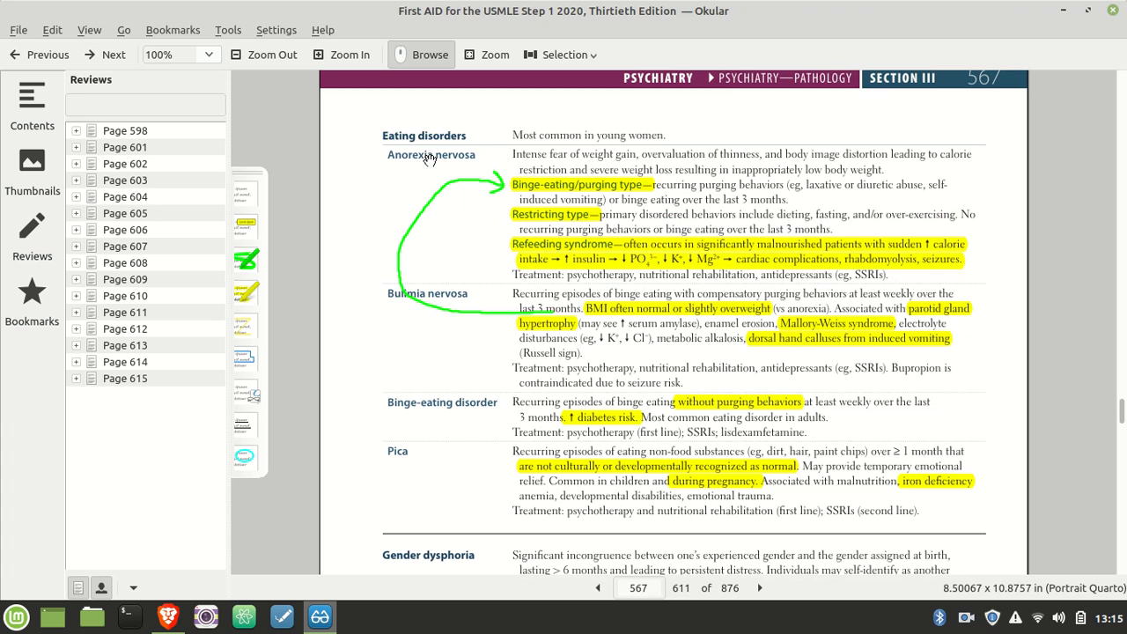
pyautogui.moveTo(444, 324)
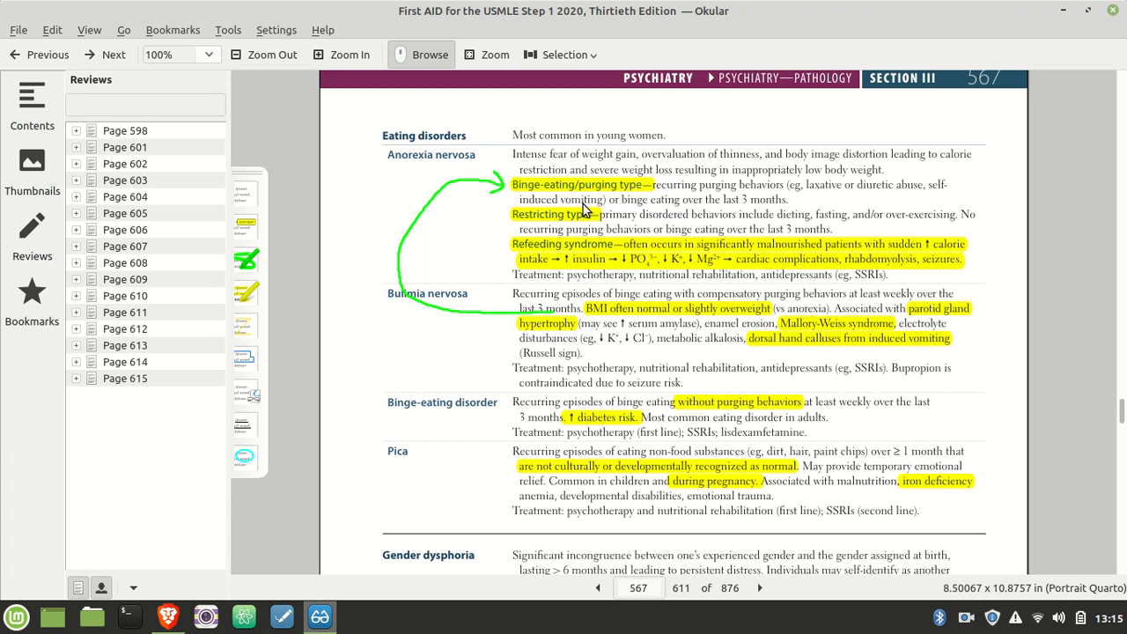
pyautogui.moveTo(813, 328)
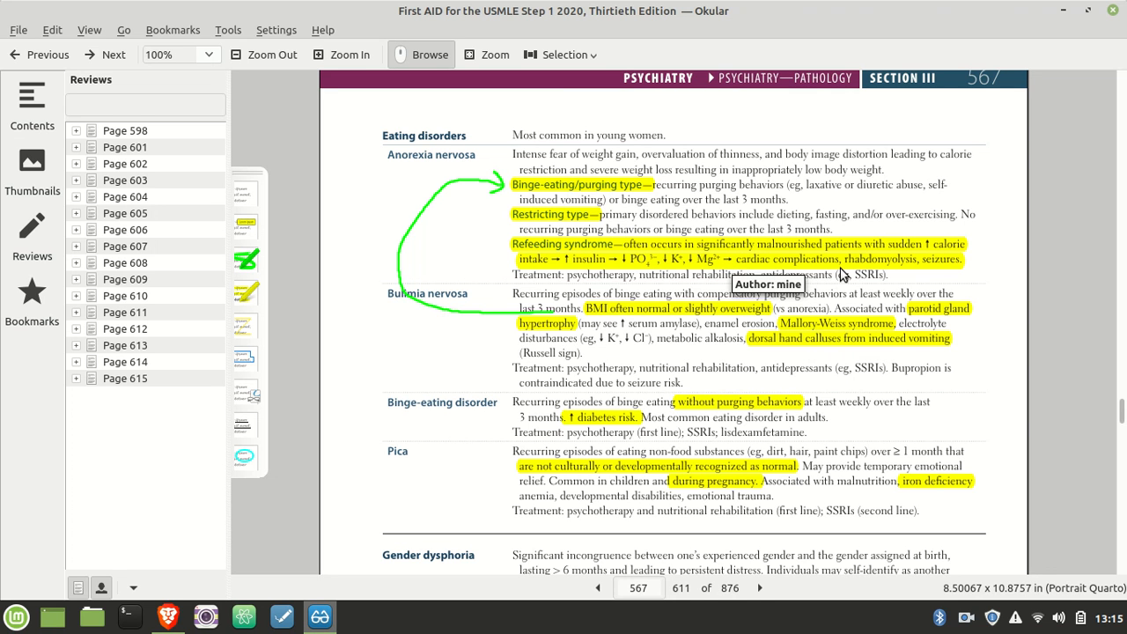
pyautogui.moveTo(556, 482)
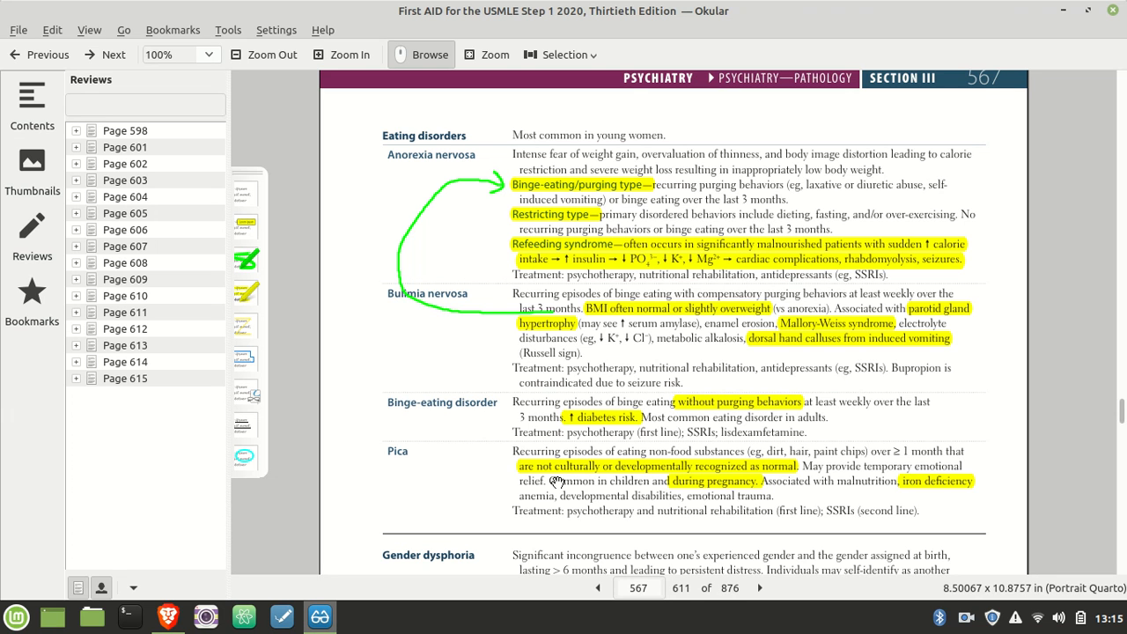
pyautogui.moveTo(905, 491)
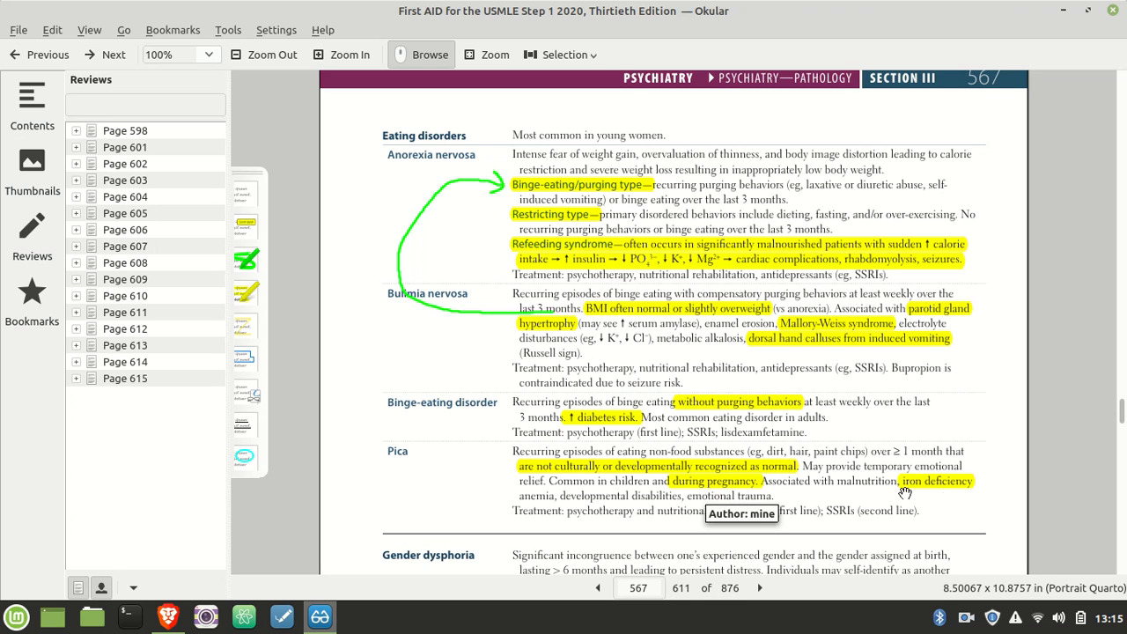
pyautogui.scroll(-3)
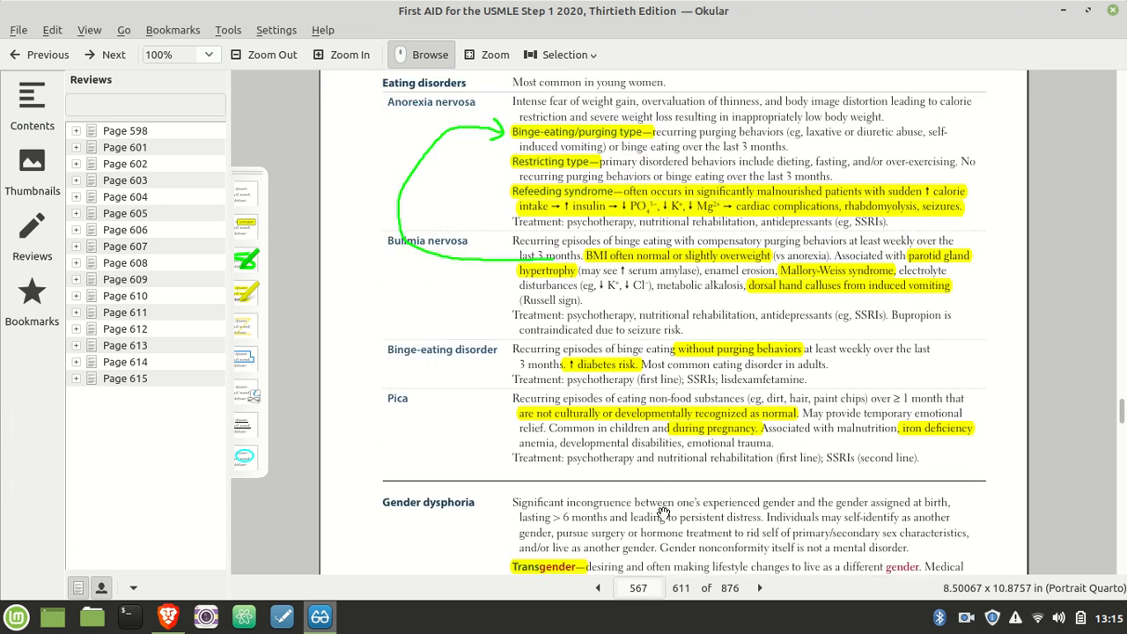